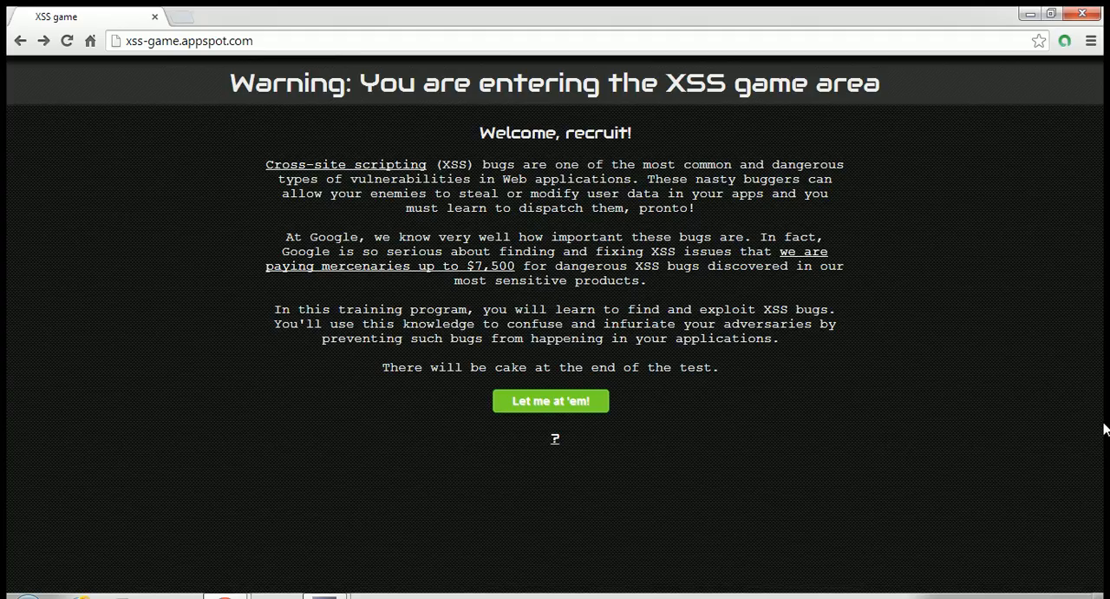
{"action": "mouse_move", "coordinate": [789, 525]}
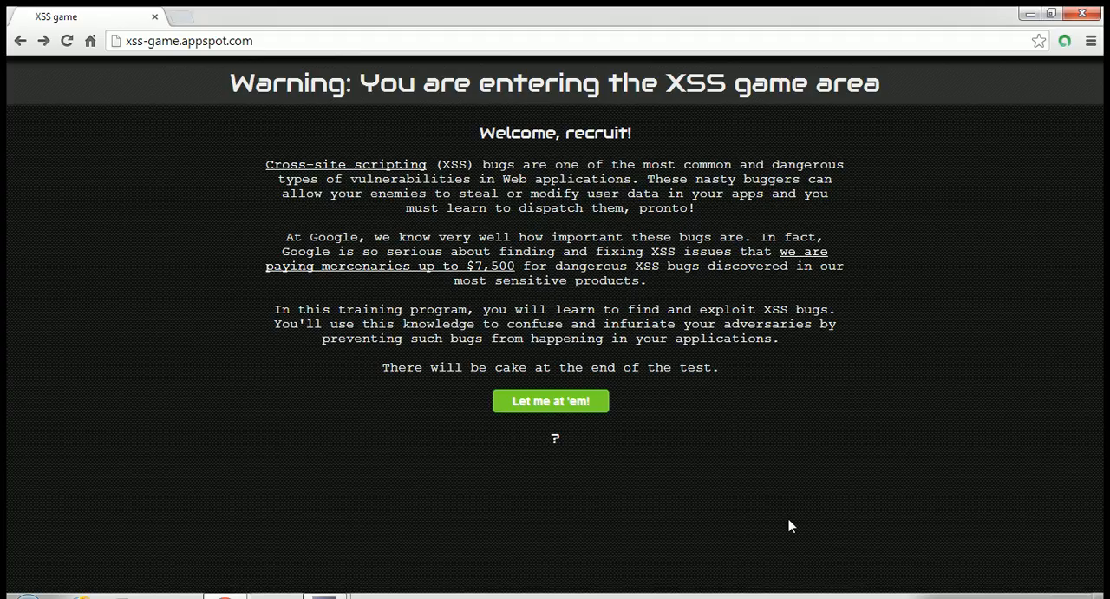
{"action": "mouse_move", "coordinate": [148, 83]}
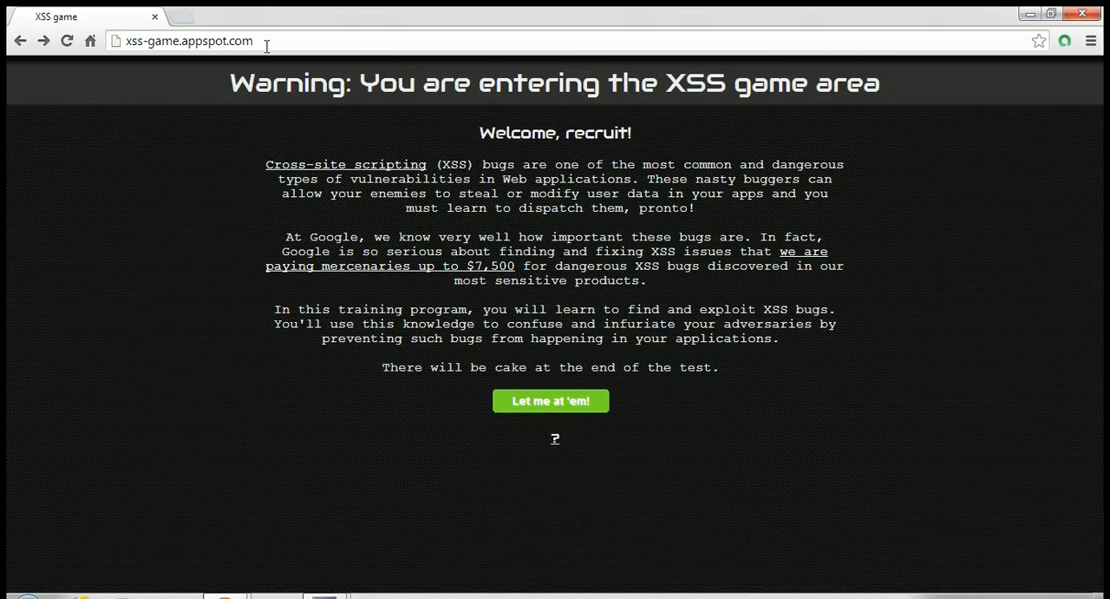
Step: Leave the welcome briefing via 'Let me at 'em!' and load Level 1, Hello, world of XSS
{"action": "left_click", "coordinate": [187, 41]}
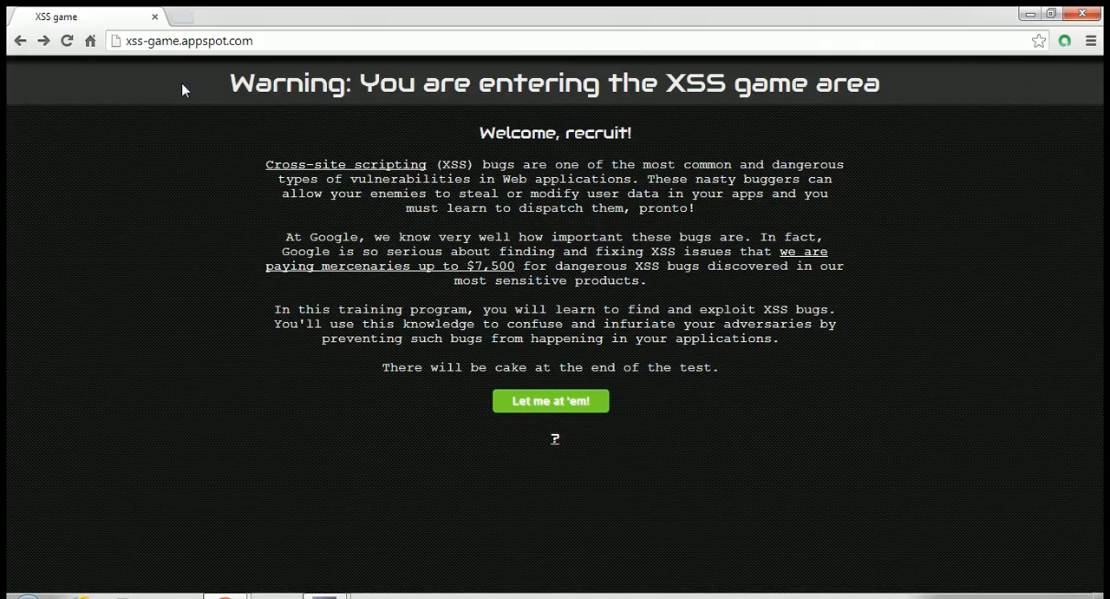
{"action": "mouse_move", "coordinate": [111, 14]}
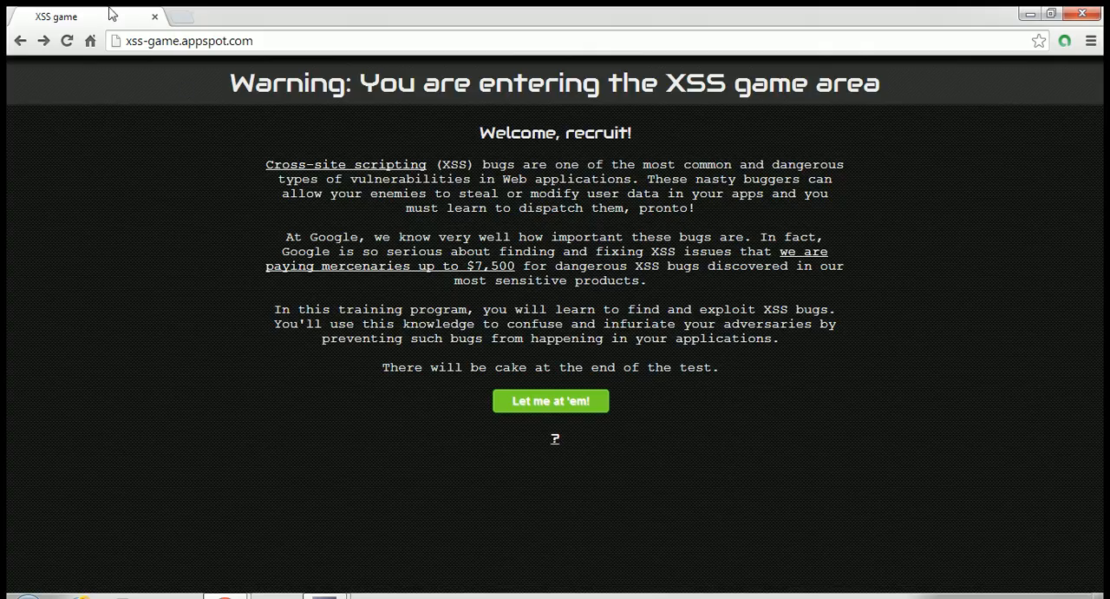
{"action": "mouse_move", "coordinate": [604, 366]}
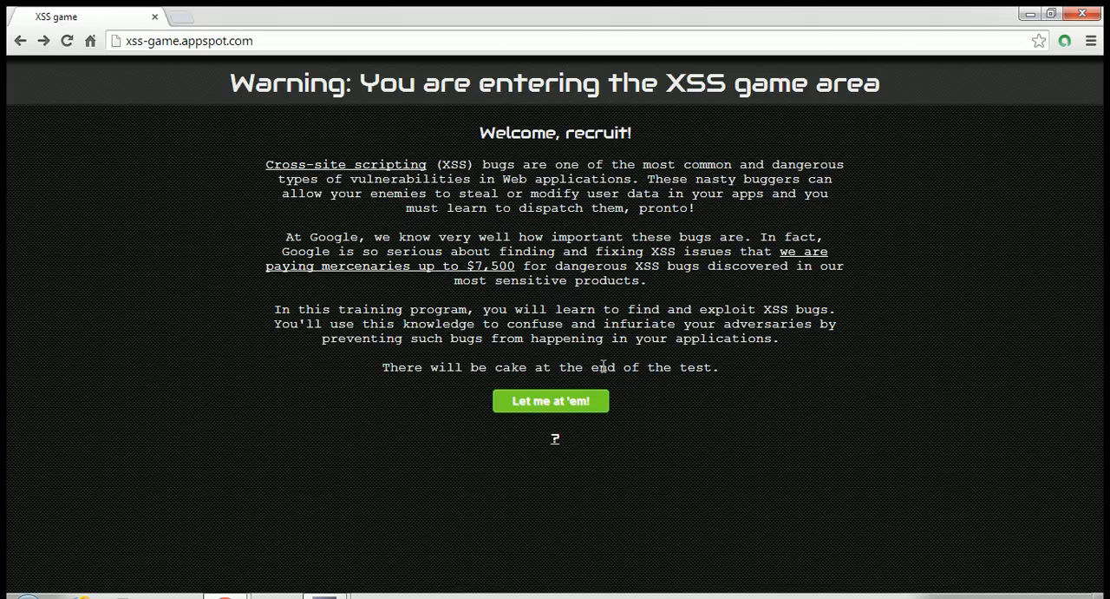
{"action": "left_click", "coordinate": [550, 399]}
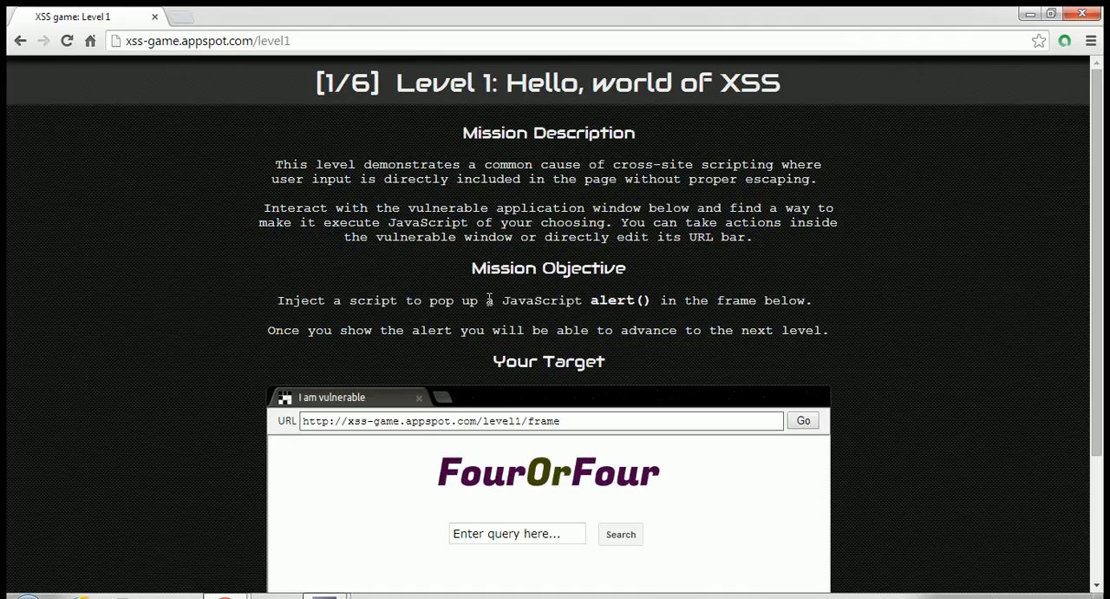
{"action": "mouse_move", "coordinate": [215, 340]}
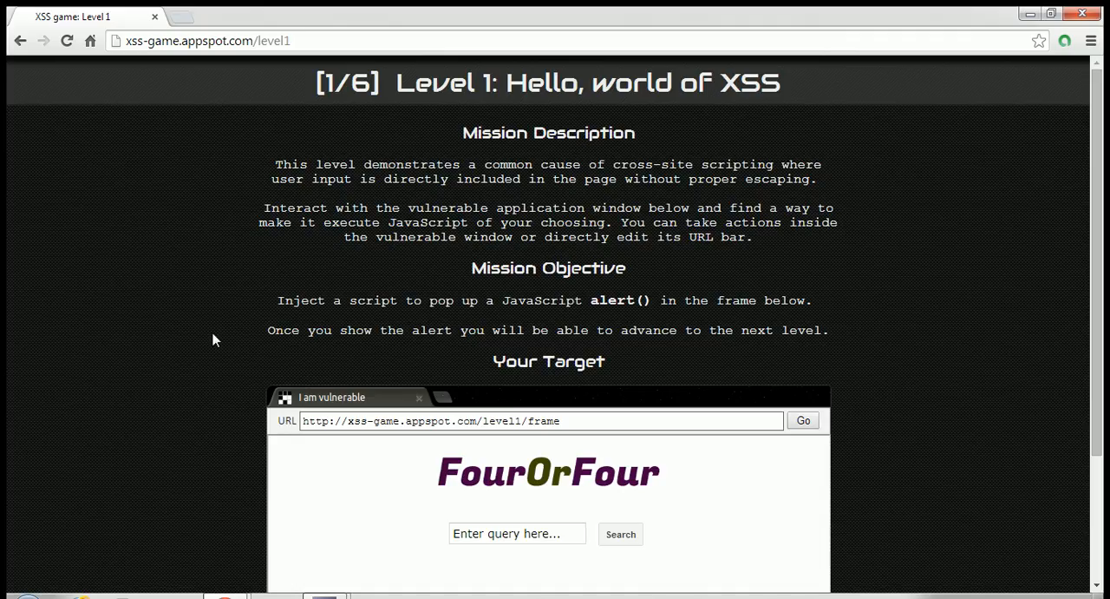
Step: View the mission's alert() objective and target frame, then inspect the page elements with developer tools
{"action": "scroll", "scroll_direction": "down", "scroll_amount": 3}
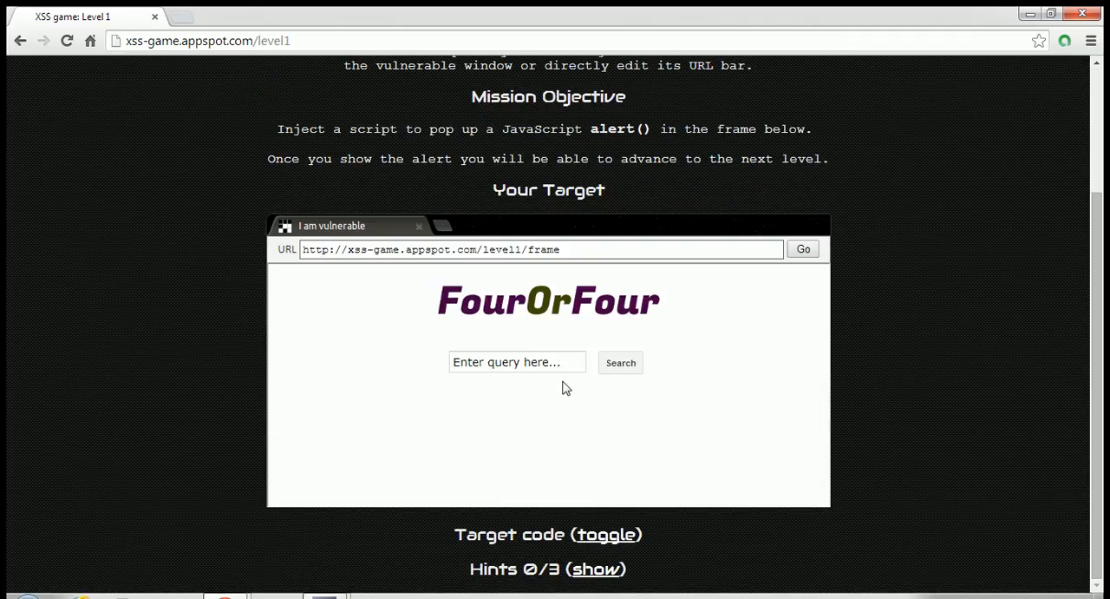
{"action": "mouse_move", "coordinate": [278, 321]}
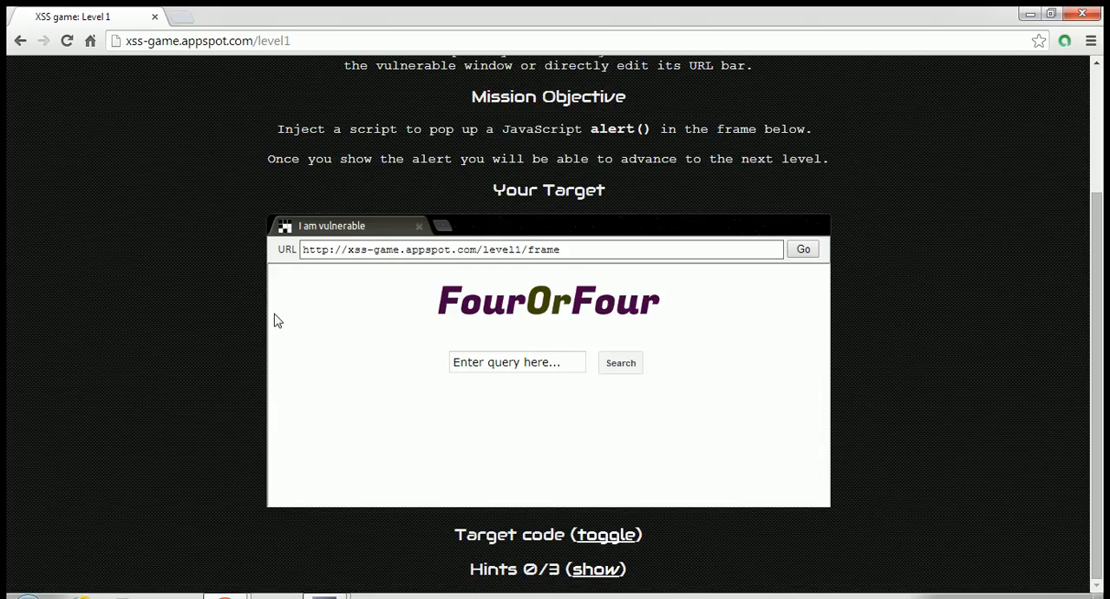
{"action": "mouse_move", "coordinate": [489, 309]}
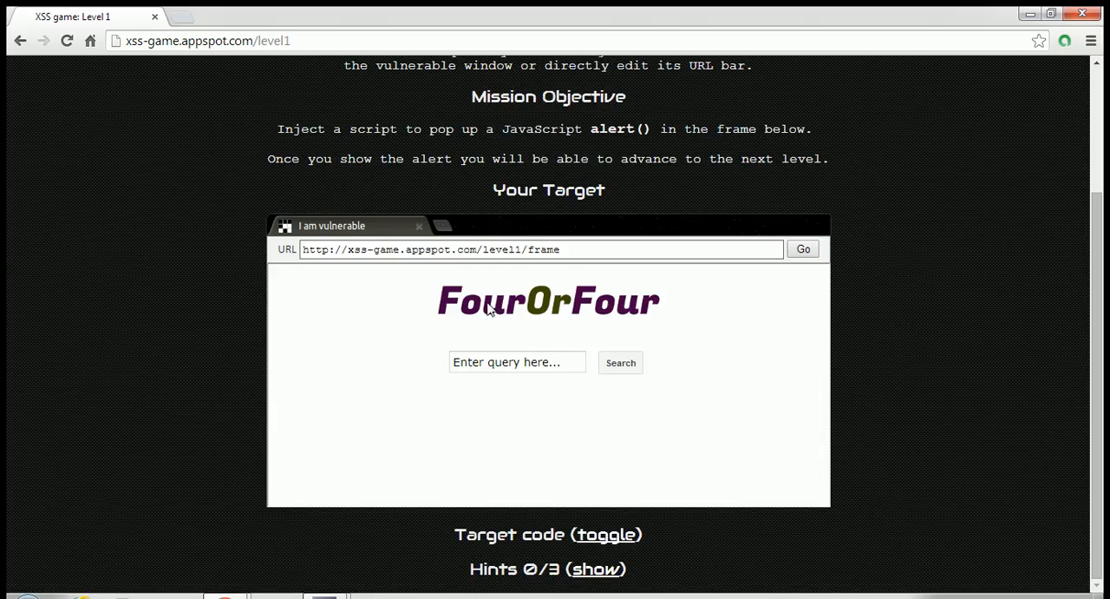
{"action": "mouse_move", "coordinate": [535, 142]}
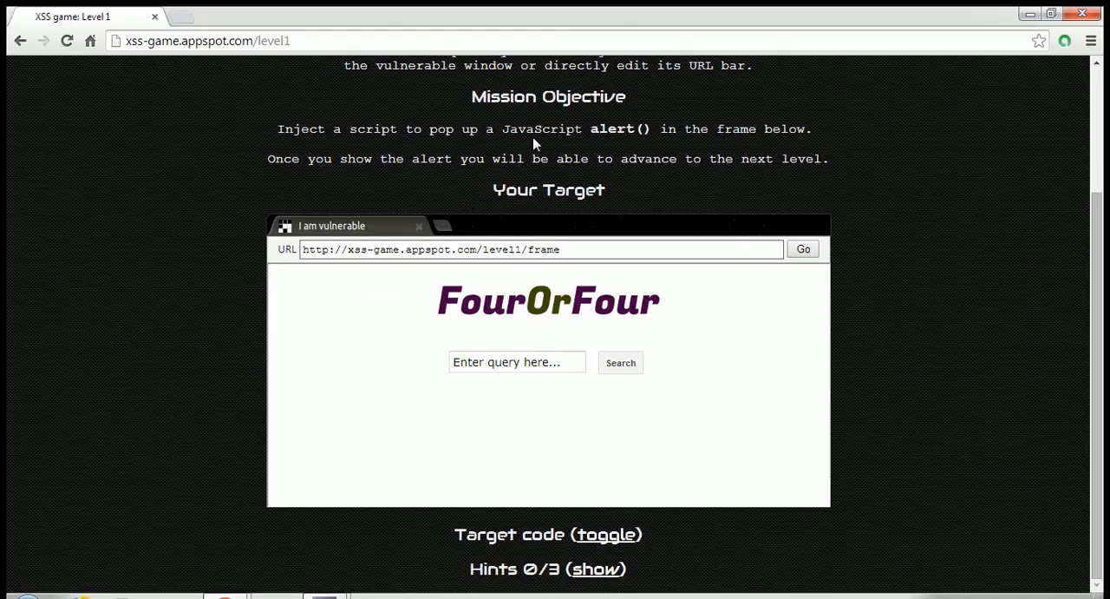
{"action": "double_click", "coordinate": [620, 129]}
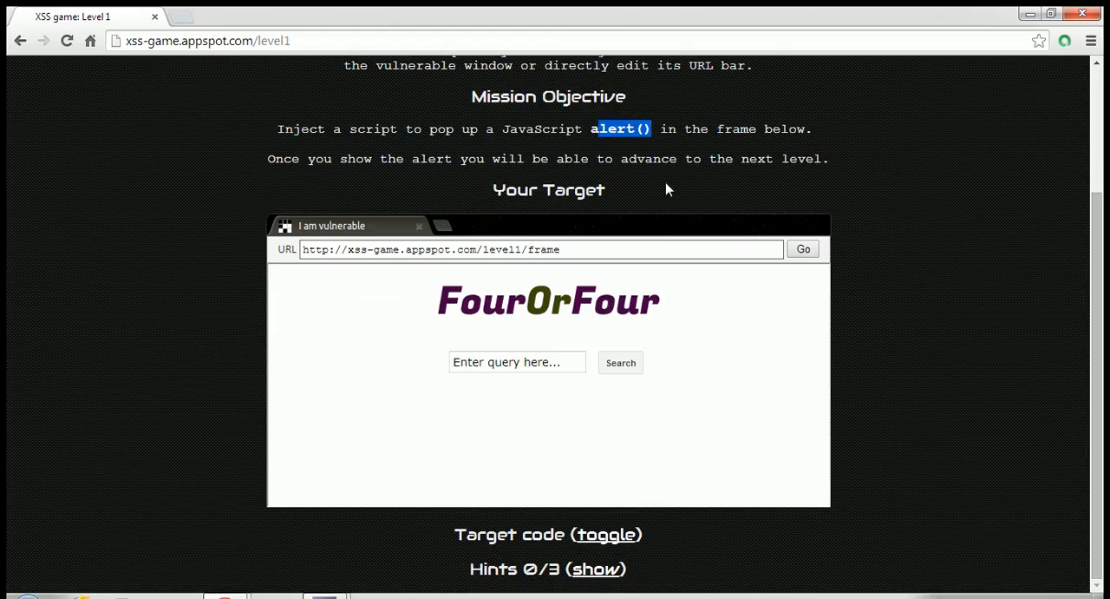
{"action": "mouse_move", "coordinate": [642, 307]}
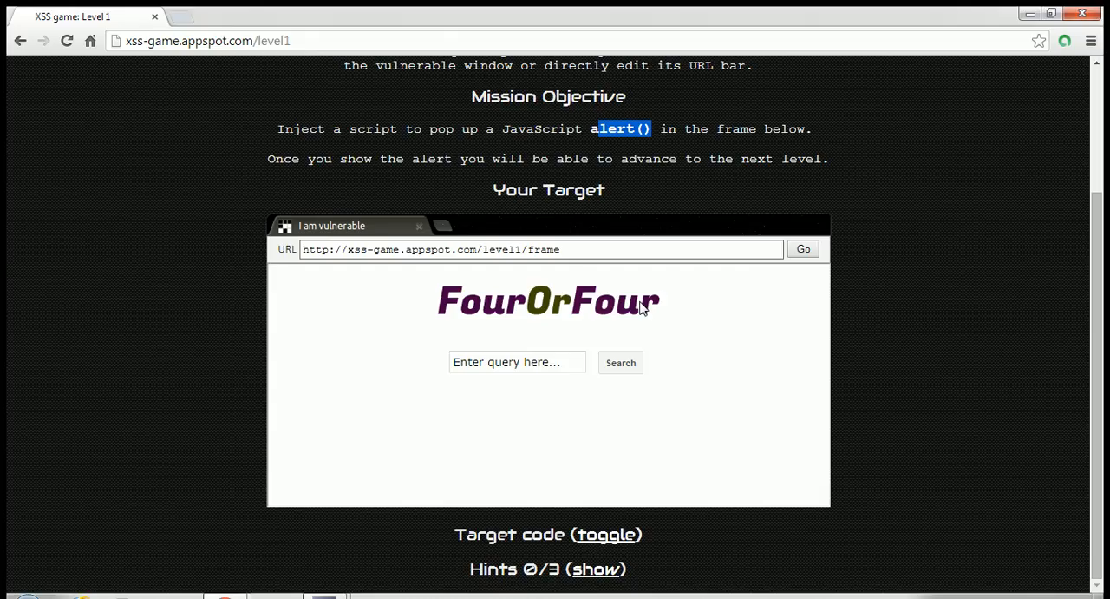
{"action": "mouse_move", "coordinate": [535, 389]}
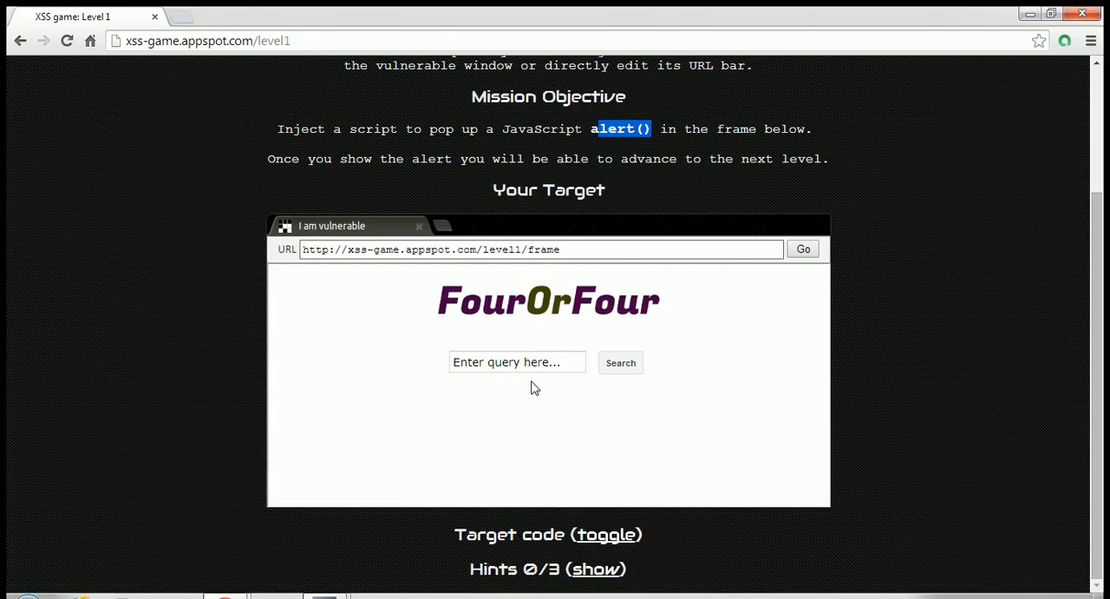
{"action": "mouse_move", "coordinate": [635, 382]}
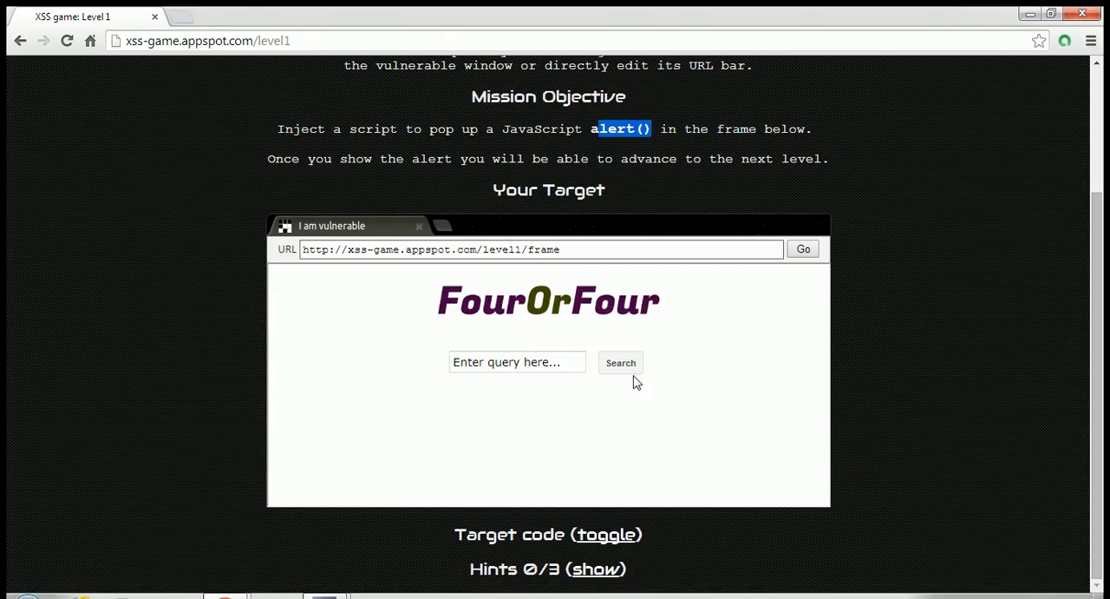
{"action": "mouse_move", "coordinate": [680, 409]}
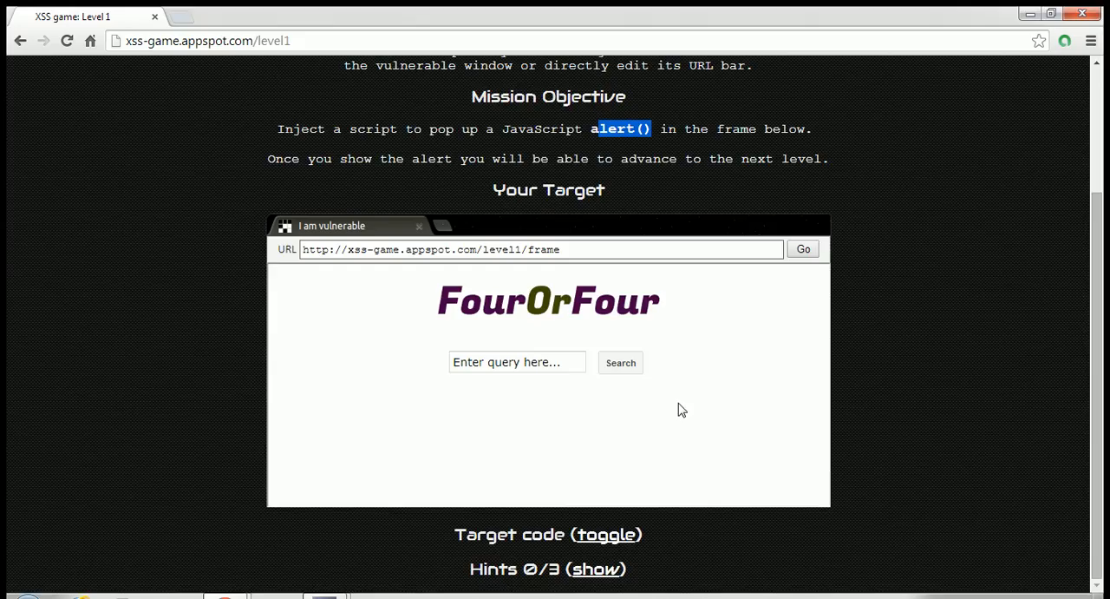
{"action": "right_click", "coordinate": [682, 409]}
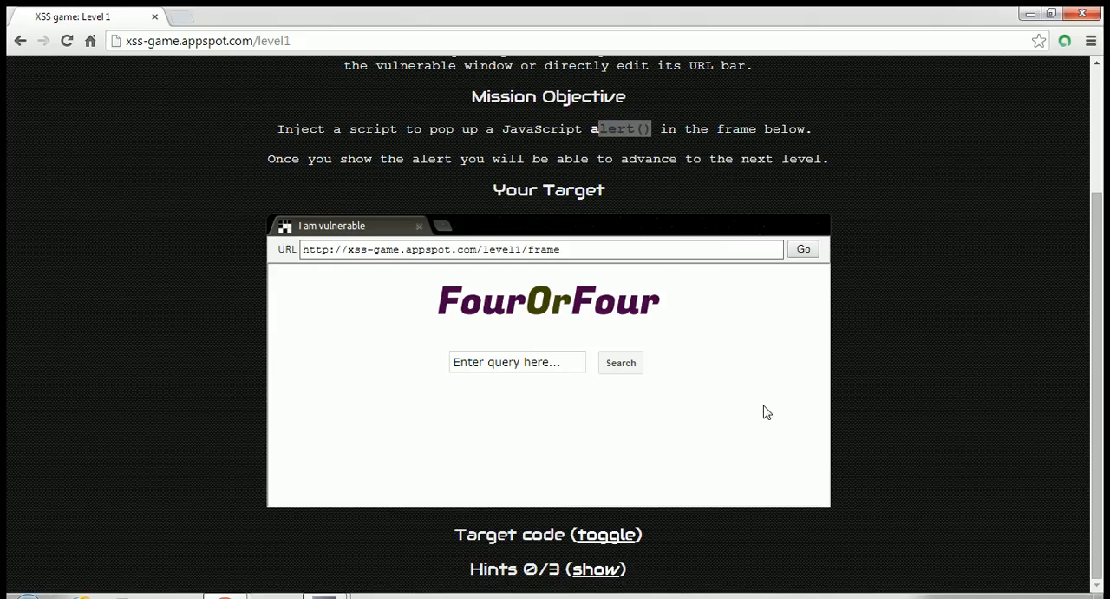
{"action": "key", "text": "F12"}
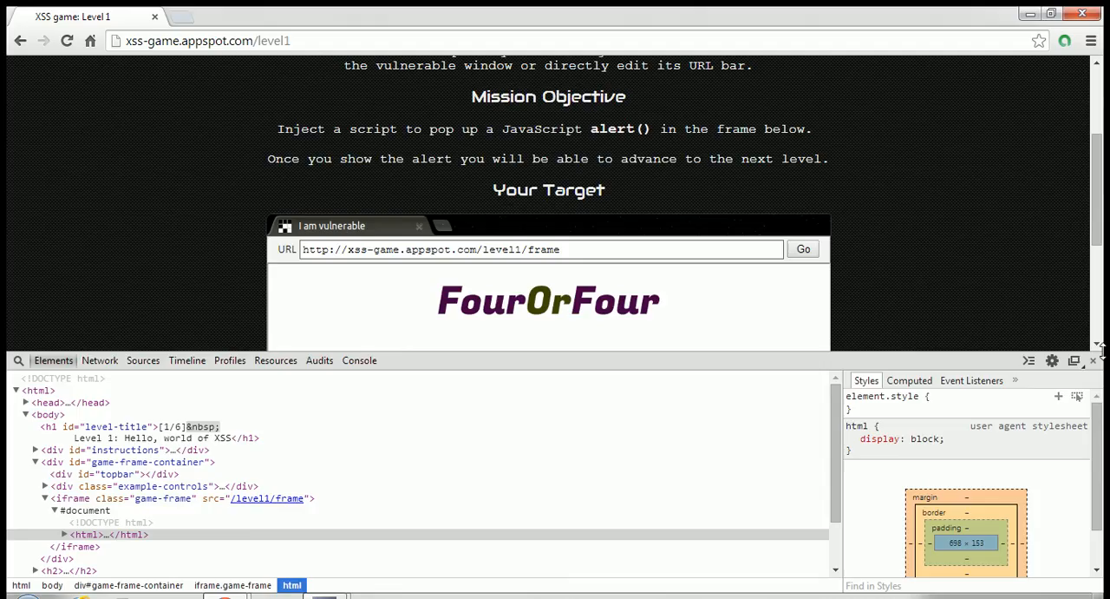
Step: Close the developer tools and reveal the level1.py target code, scrolling through the search form markup
{"action": "left_click", "coordinate": [1093, 361]}
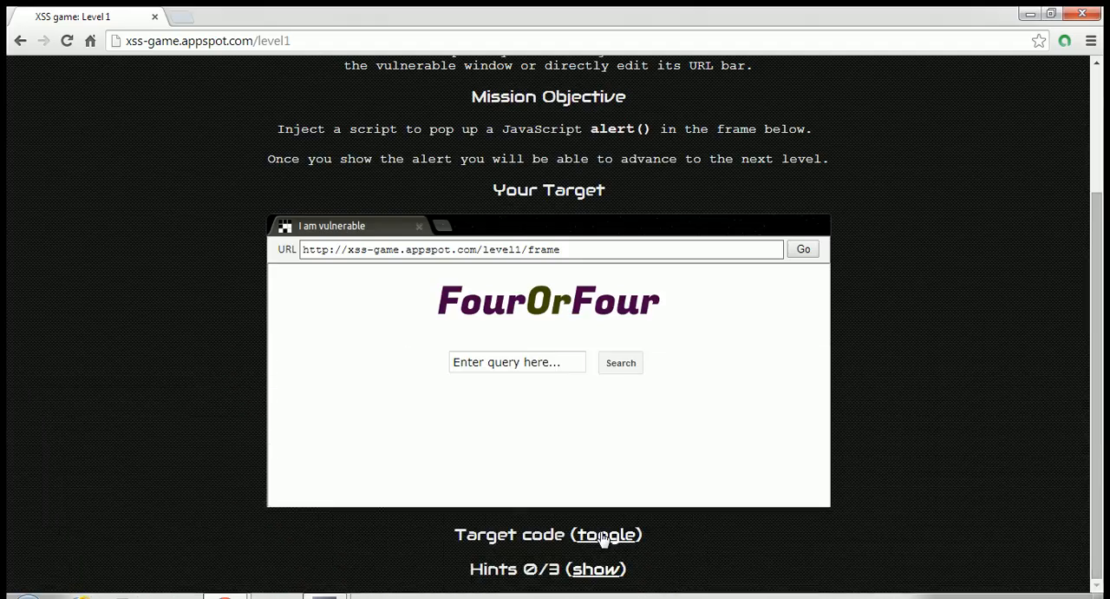
{"action": "left_click", "coordinate": [607, 535]}
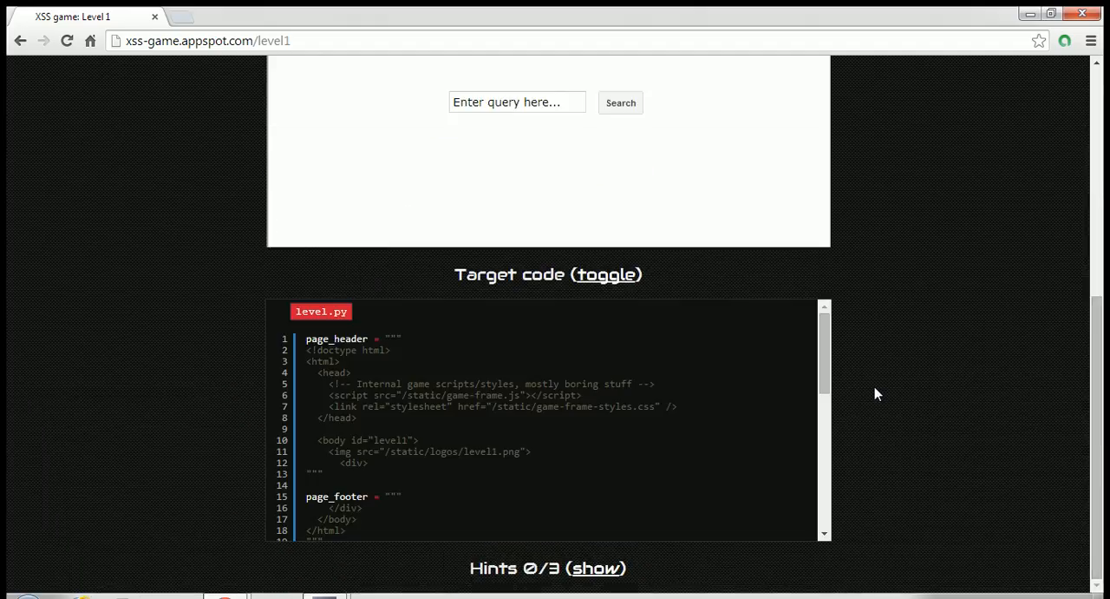
{"action": "scroll", "scroll_direction": "down", "scroll_amount": 3}
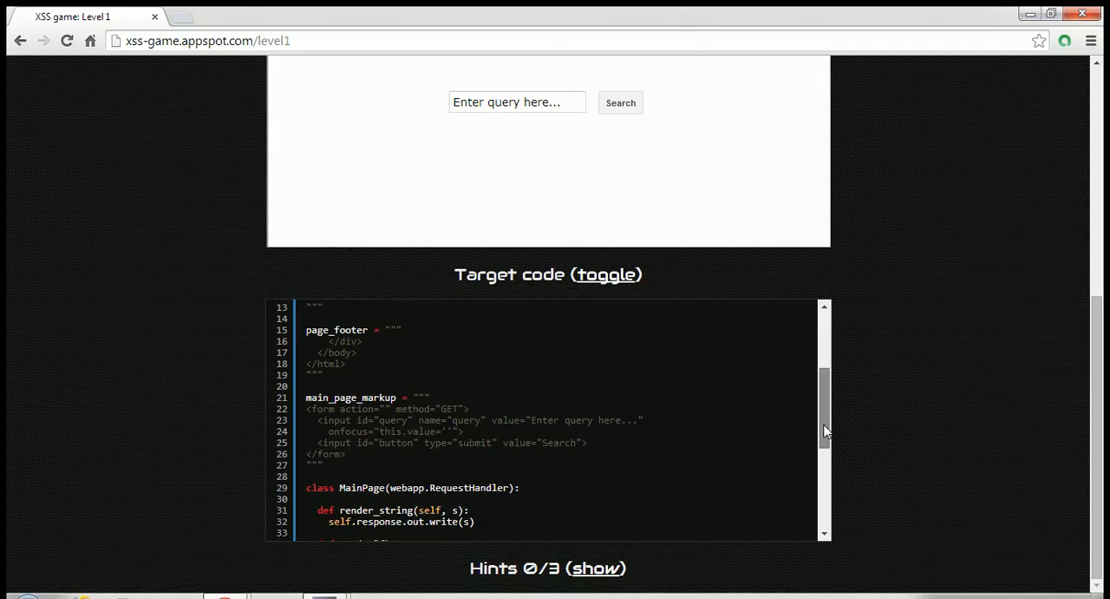
{"action": "scroll", "scroll_direction": "up", "scroll_amount": 3}
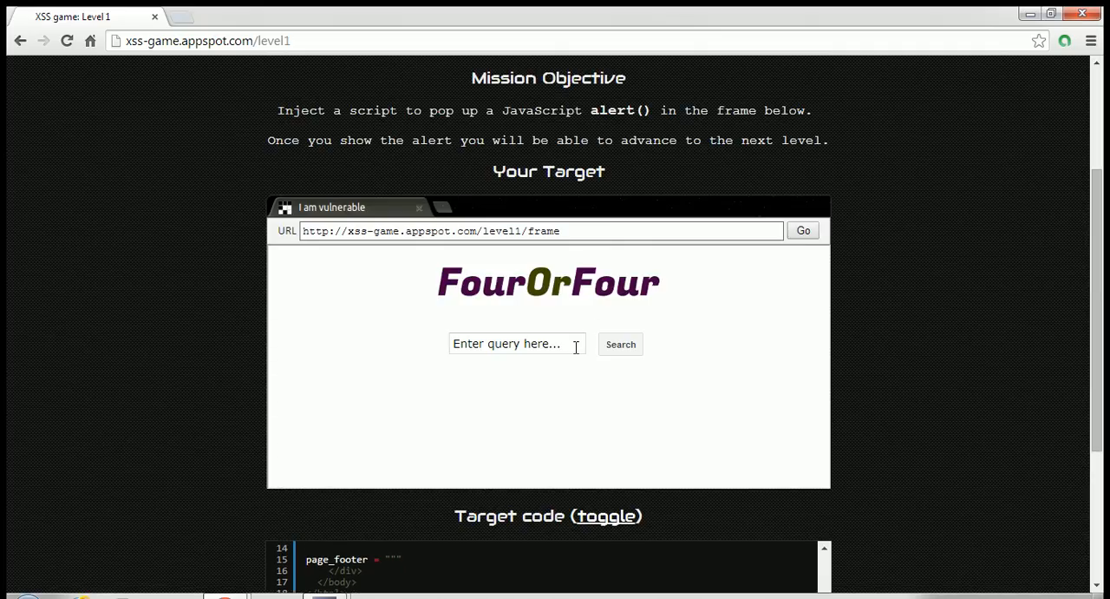
Step: Search the vulnerable frame for 'rolls' and get the no-results page echoing it
{"action": "left_click", "coordinate": [517, 344]}
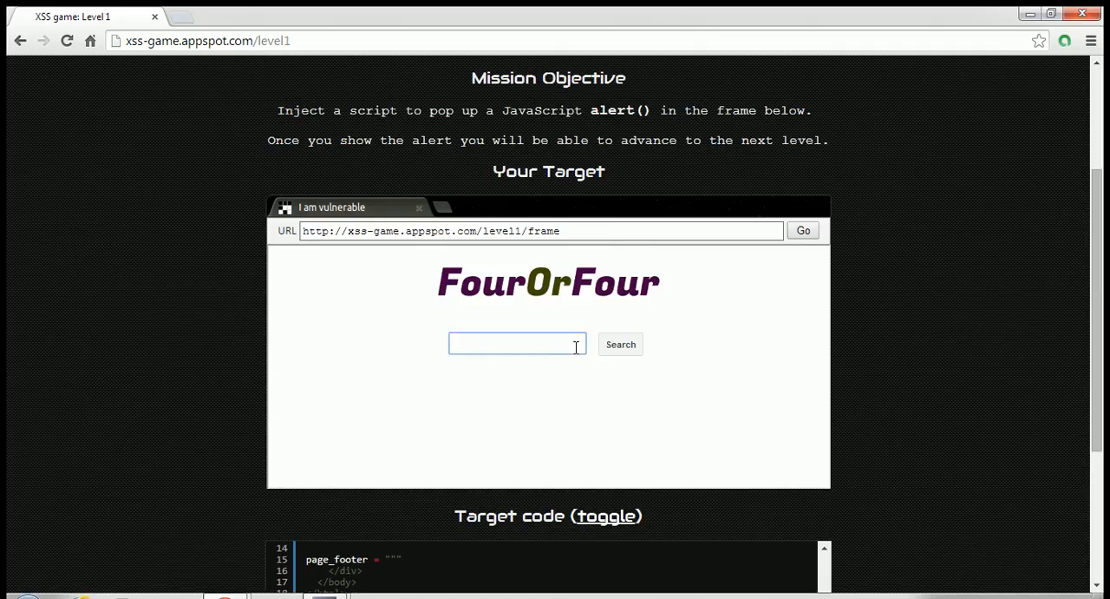
{"action": "type", "text": "ro"}
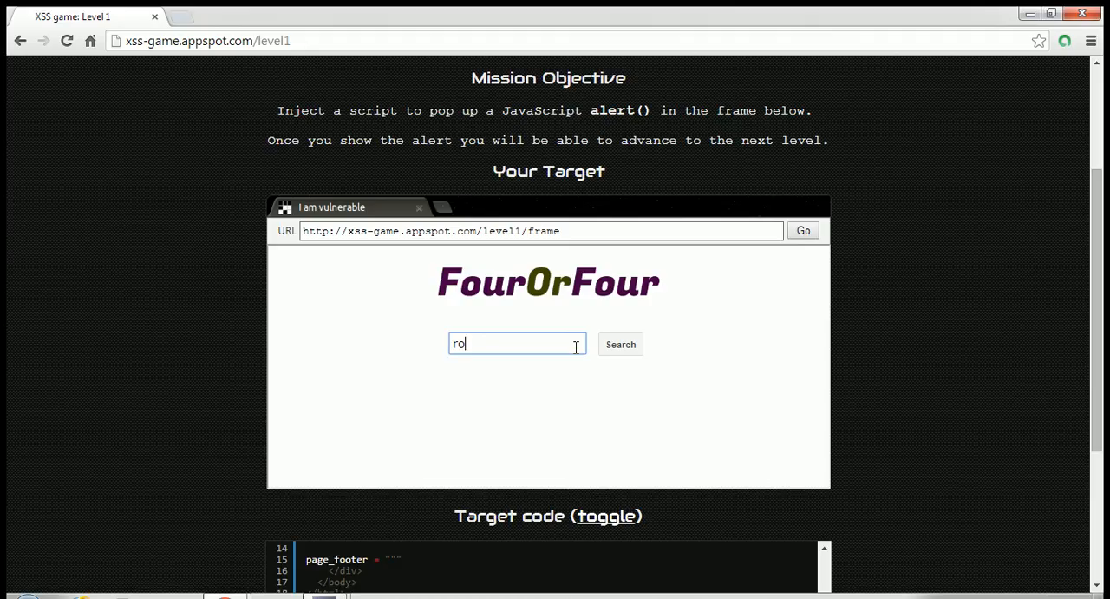
{"action": "type", "text": "lls"}
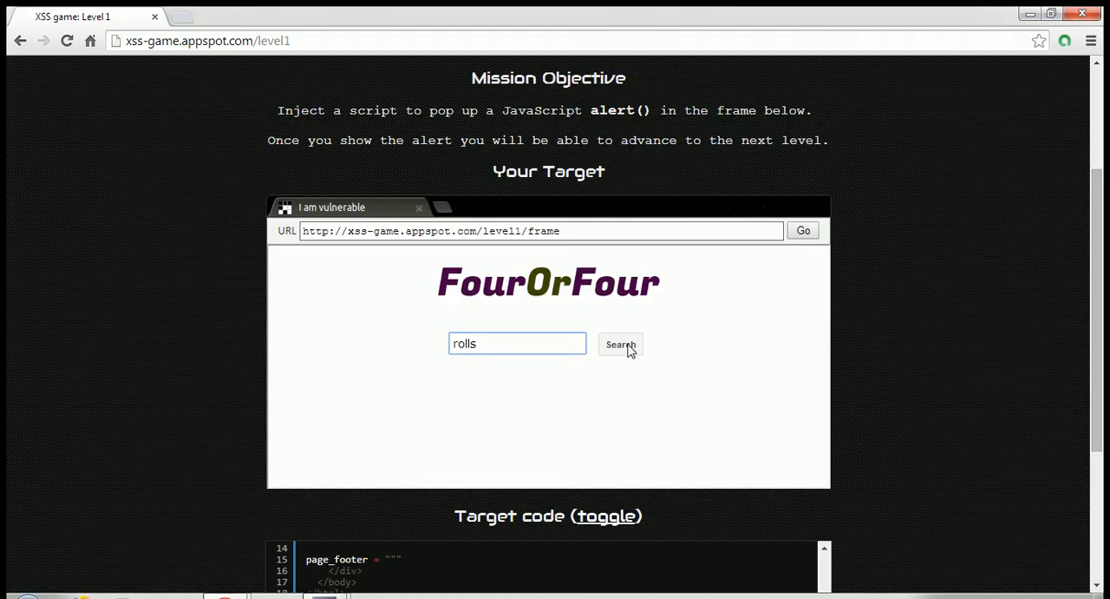
{"action": "left_click", "coordinate": [621, 345]}
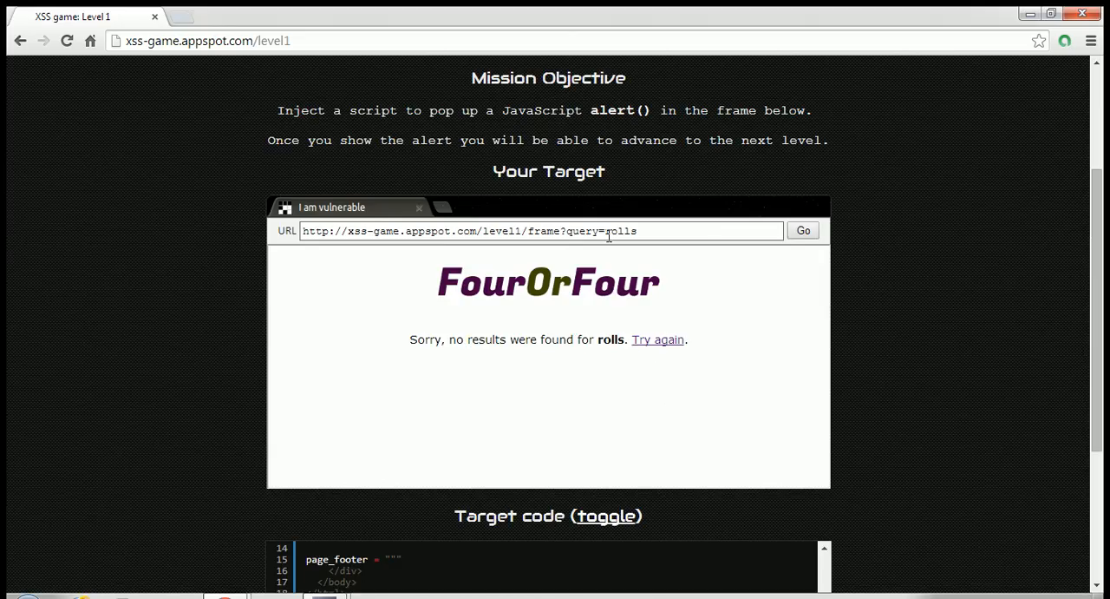
Step: Replace 'rolls' with 'bus' in the frame URL and reload to get the no-results message for bus
{"action": "double_click", "coordinate": [621, 231]}
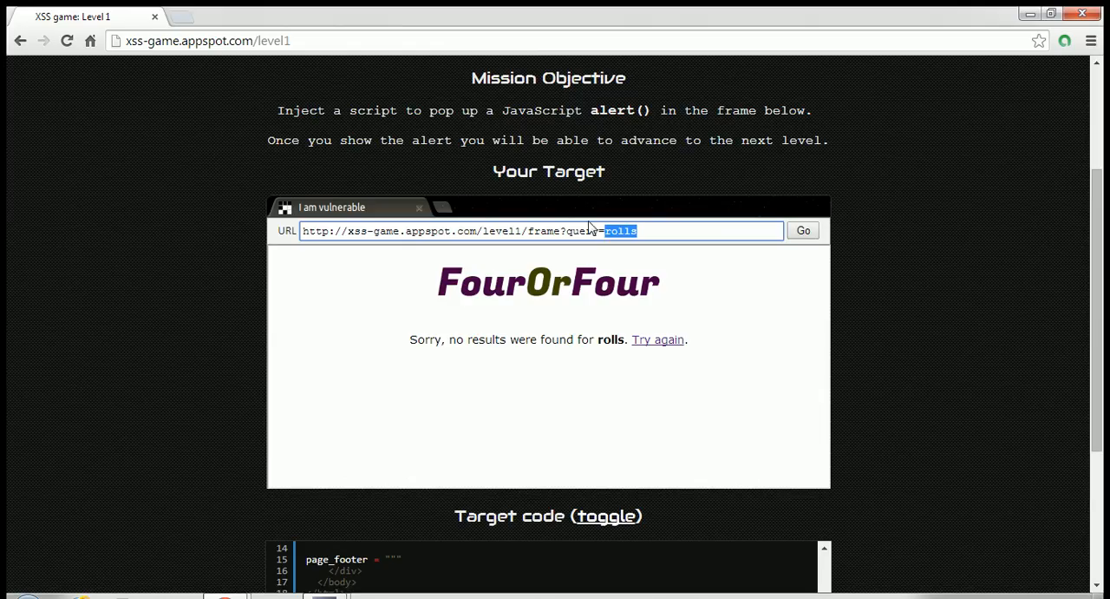
{"action": "mouse_move", "coordinate": [594, 229]}
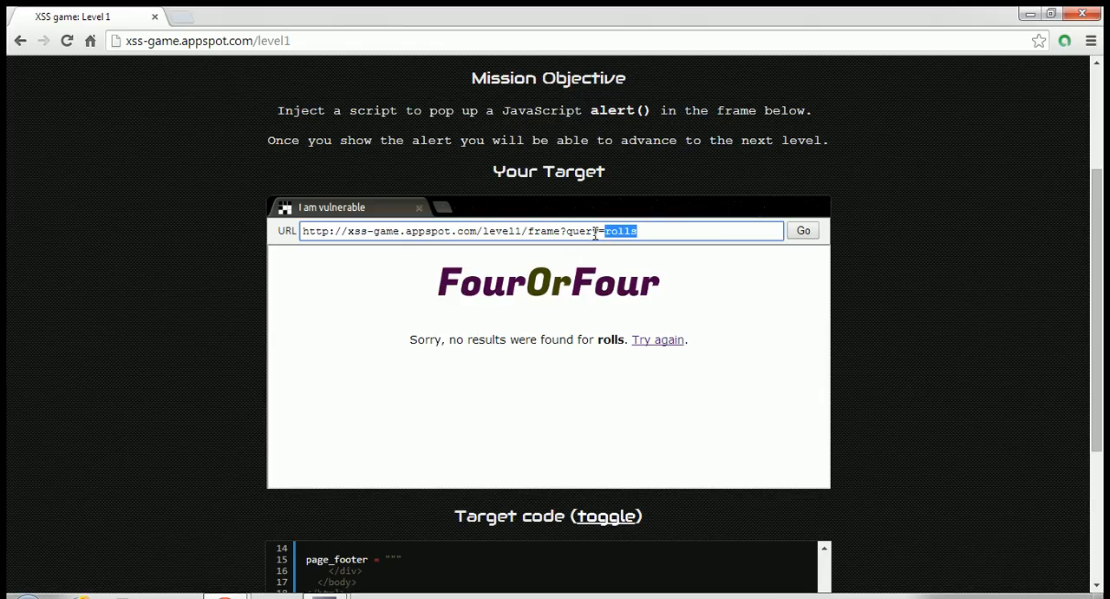
{"action": "mouse_move", "coordinate": [685, 274]}
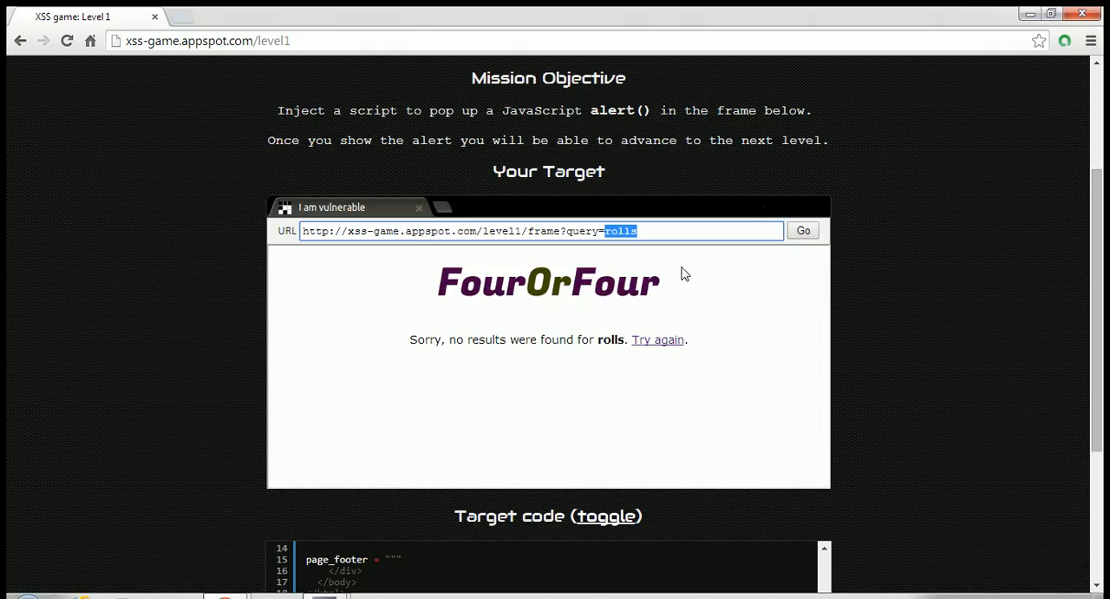
{"action": "type", "text": "bus"}
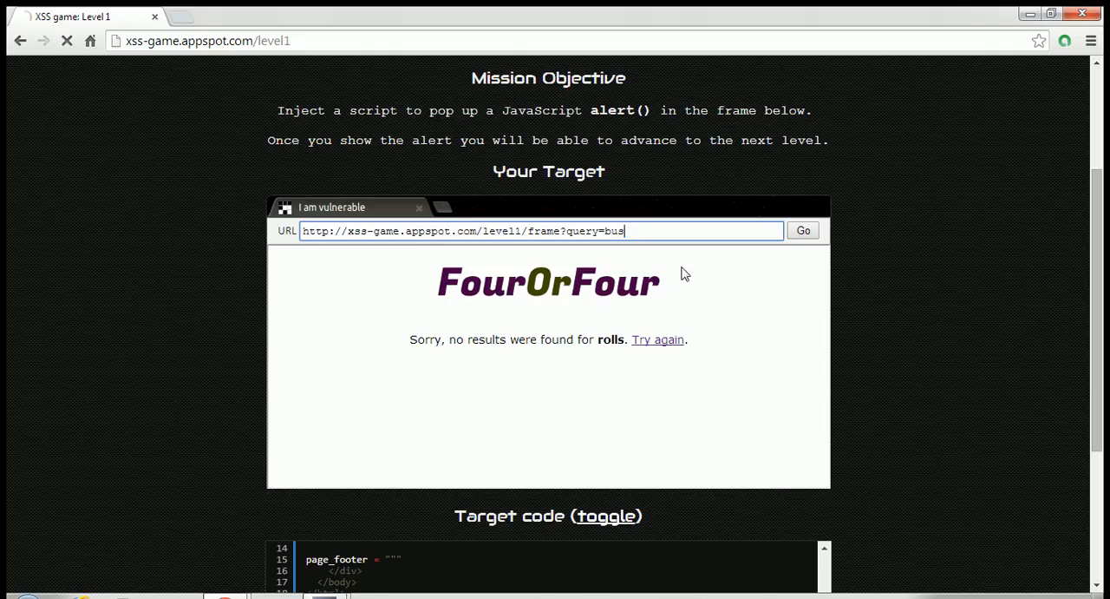
{"action": "left_click", "coordinate": [801, 229]}
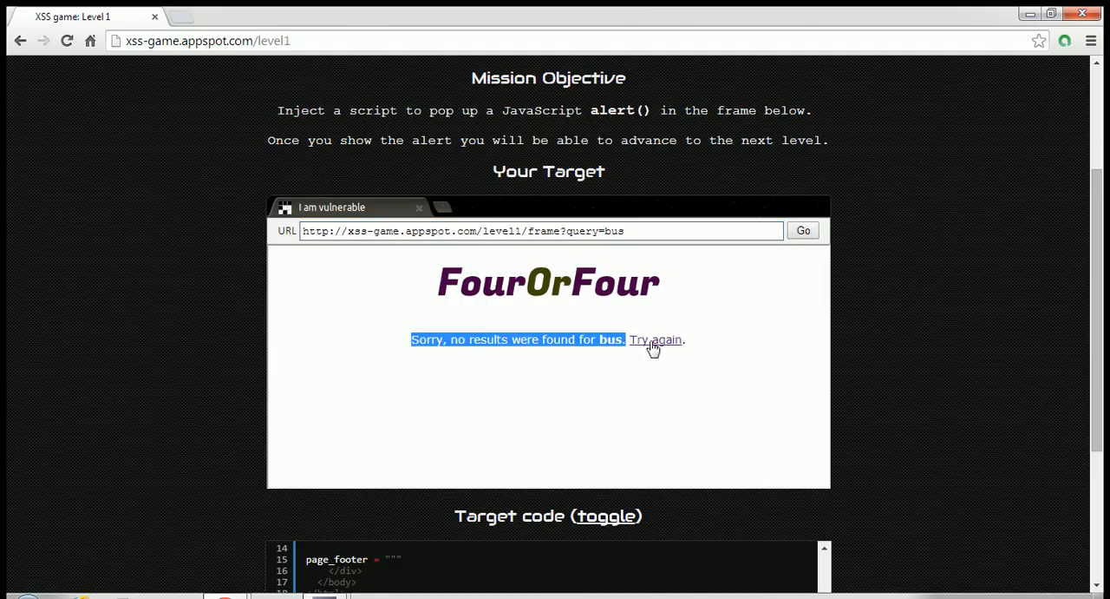
{"action": "mouse_move", "coordinate": [751, 312]}
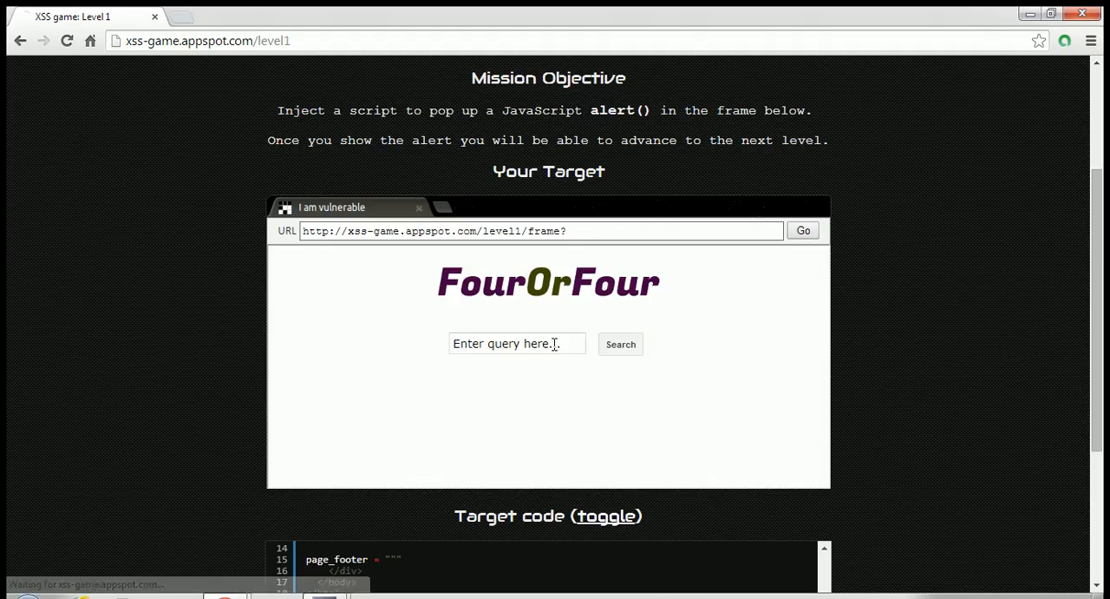
Step: Search for '<h1>query</h1>' so 'query' renders as a large heading in the results
{"action": "type", "text": "<h1"}
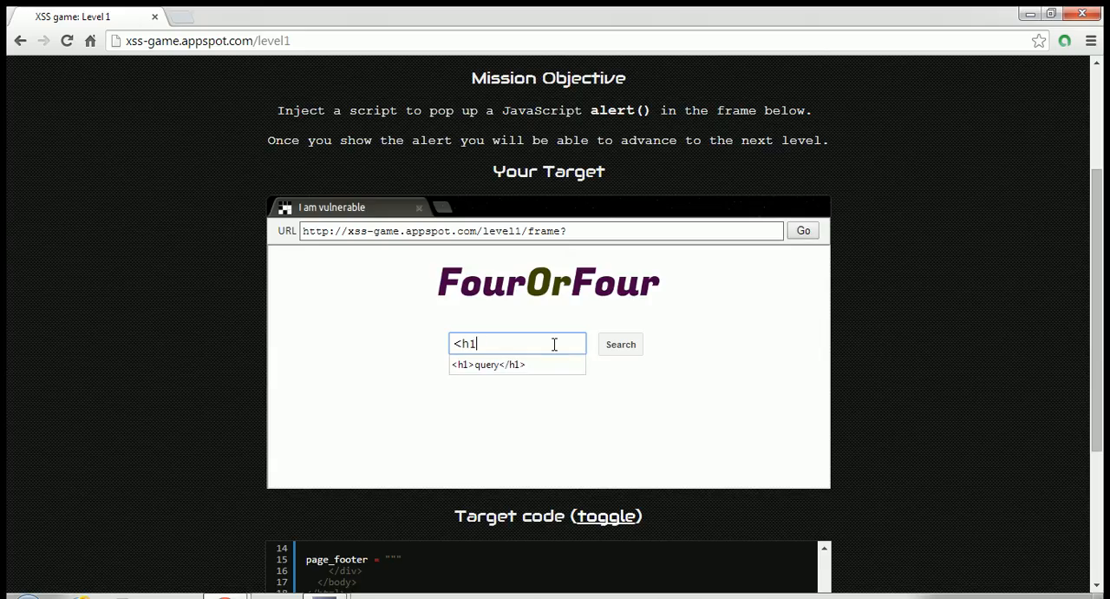
{"action": "type", "text": ">"}
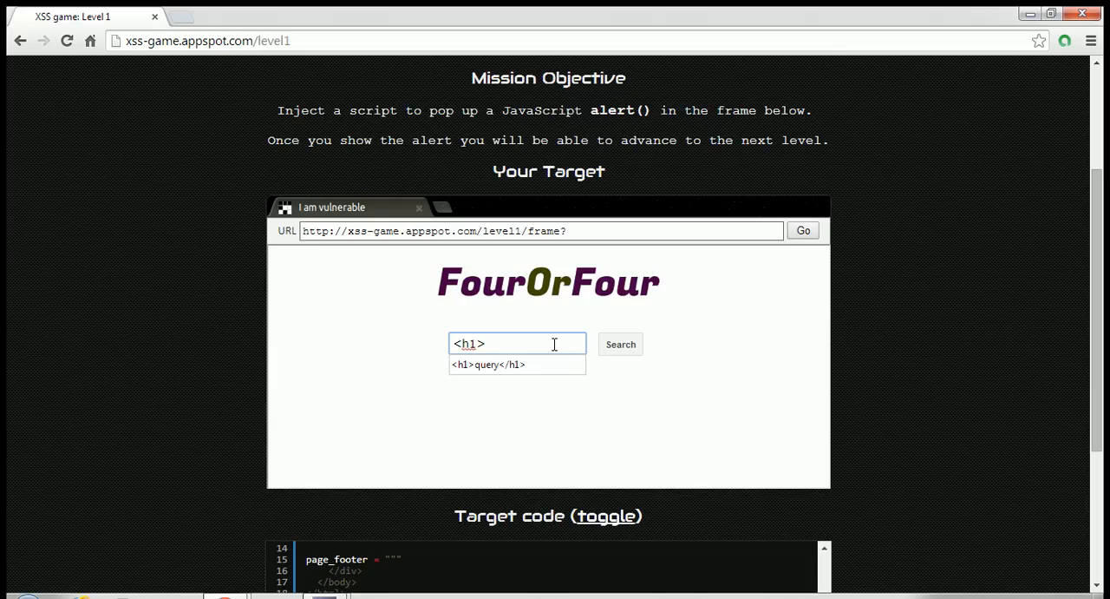
{"action": "left_click", "coordinate": [621, 343]}
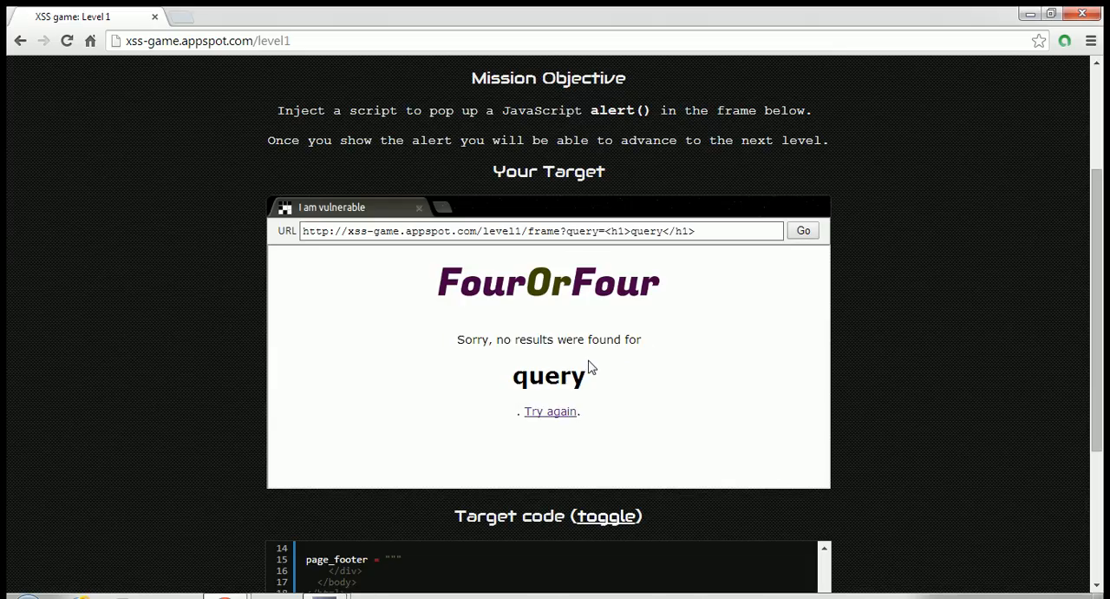
{"action": "mouse_move", "coordinate": [653, 251]}
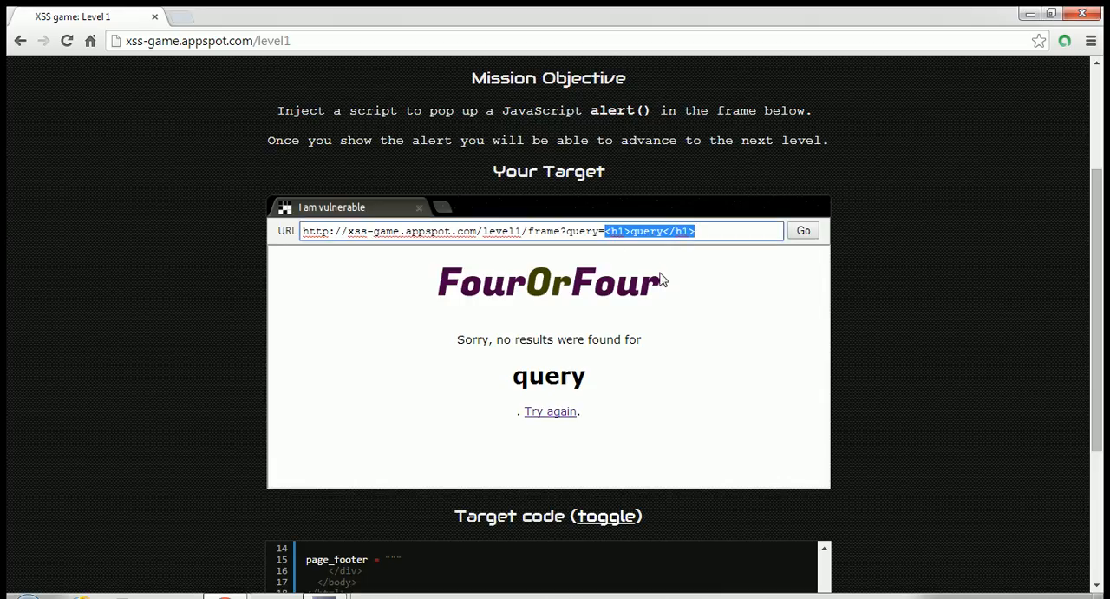
{"action": "mouse_move", "coordinate": [572, 425]}
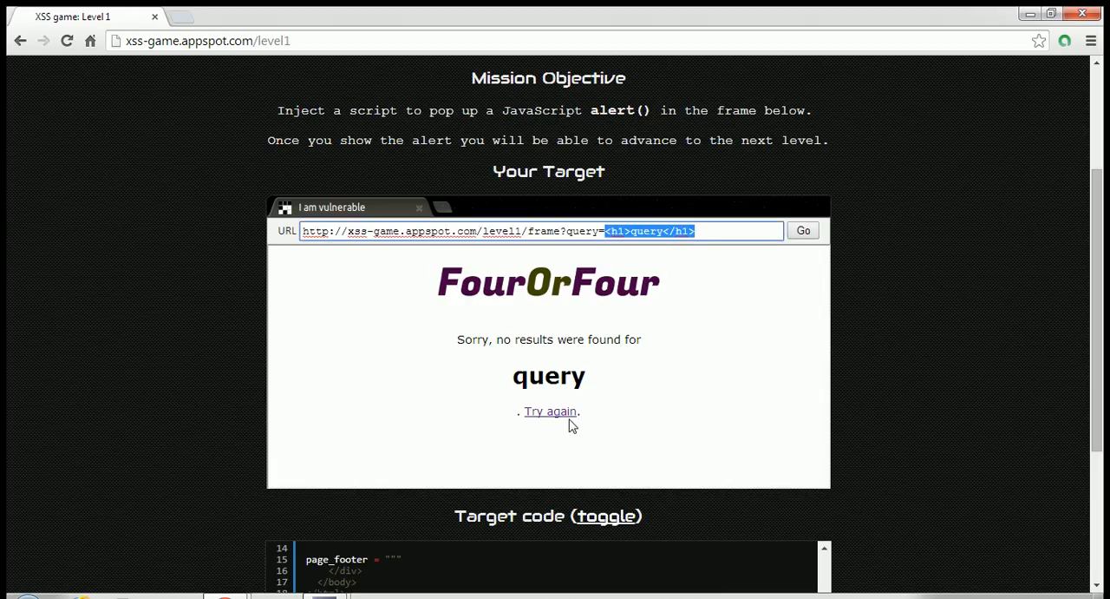
{"action": "mouse_move", "coordinate": [678, 327]}
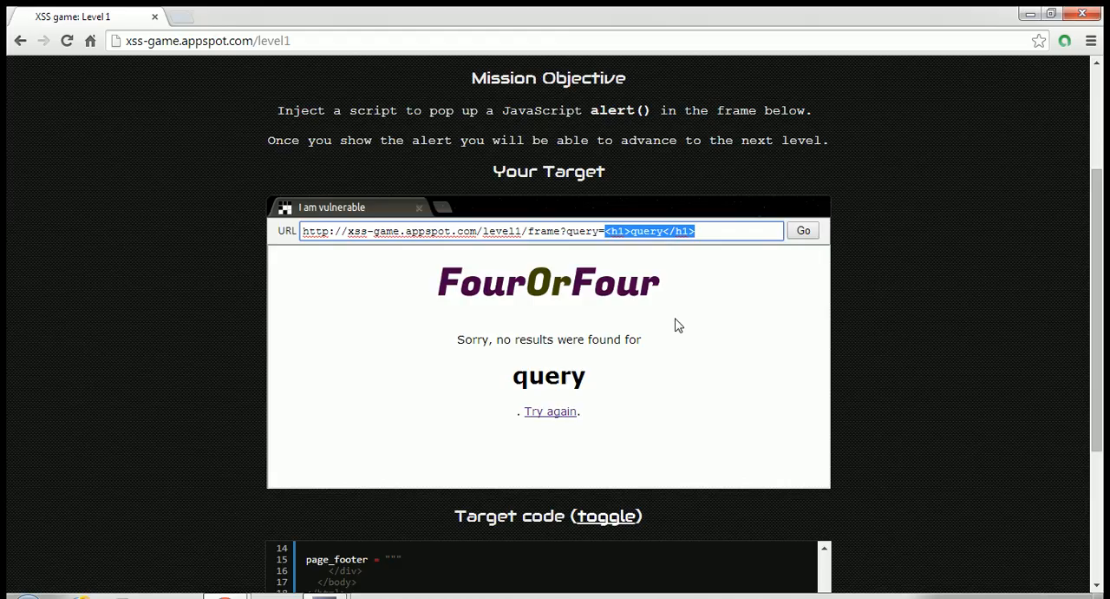
{"action": "mouse_move", "coordinate": [125, 309]}
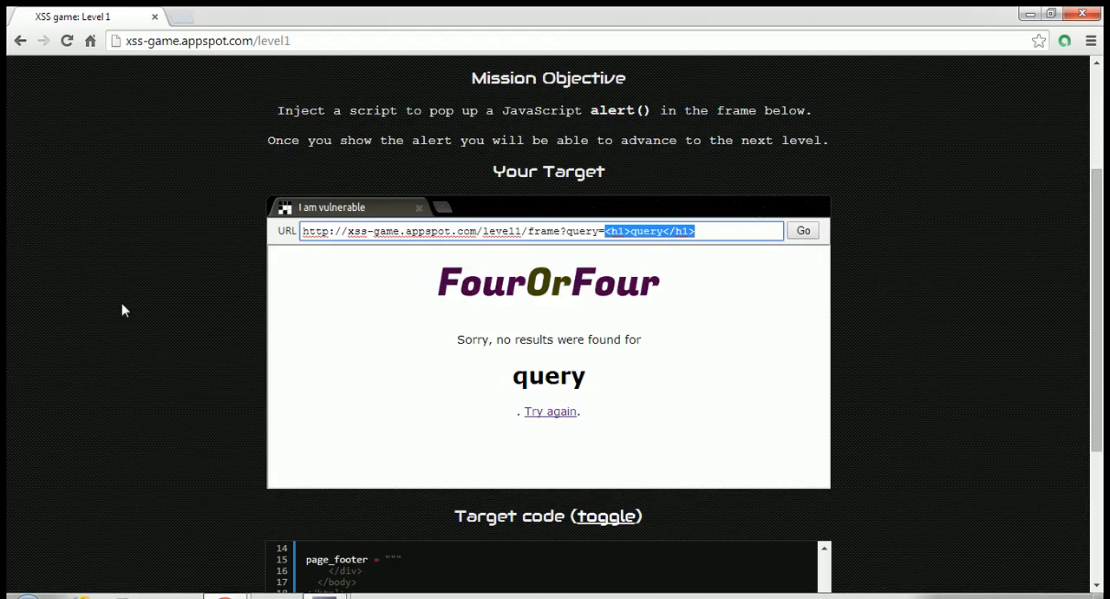
Step: Review the target code's unescaped no-results message, then return to the frame's URL bar to begin a '<' tag
{"action": "scroll", "scroll_direction": "down", "scroll_amount": 3}
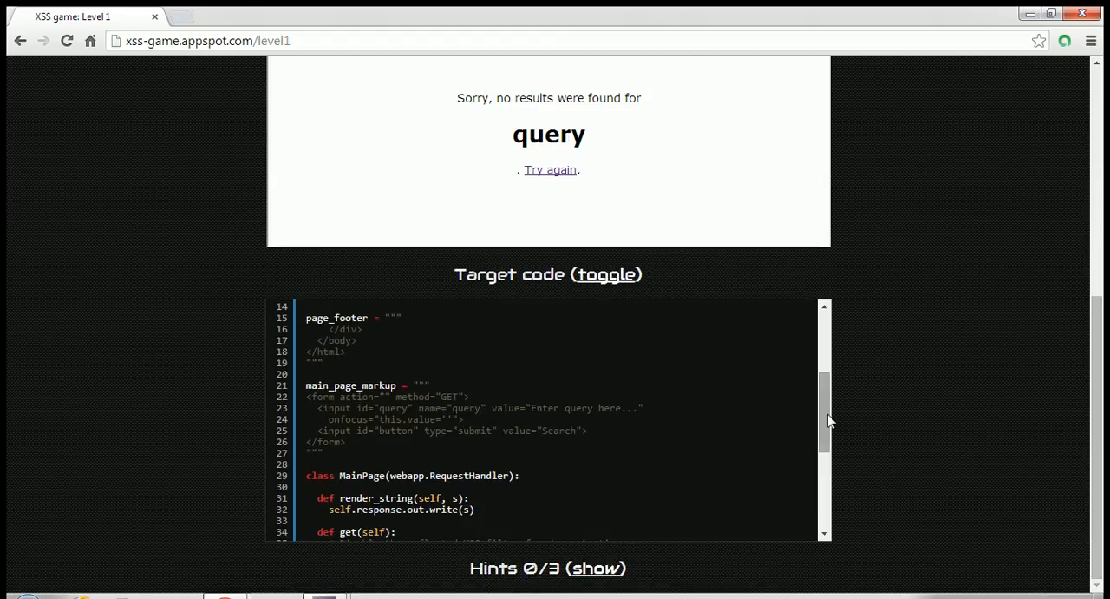
{"action": "scroll", "scroll_direction": "up", "scroll_amount": 3}
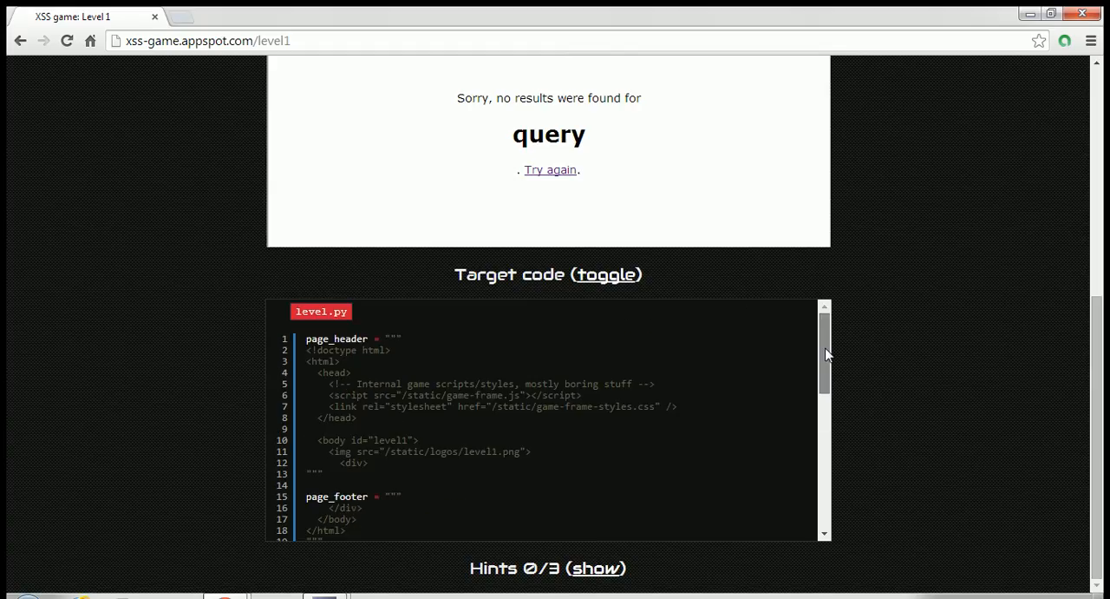
{"action": "scroll", "scroll_direction": "down", "scroll_amount": 3}
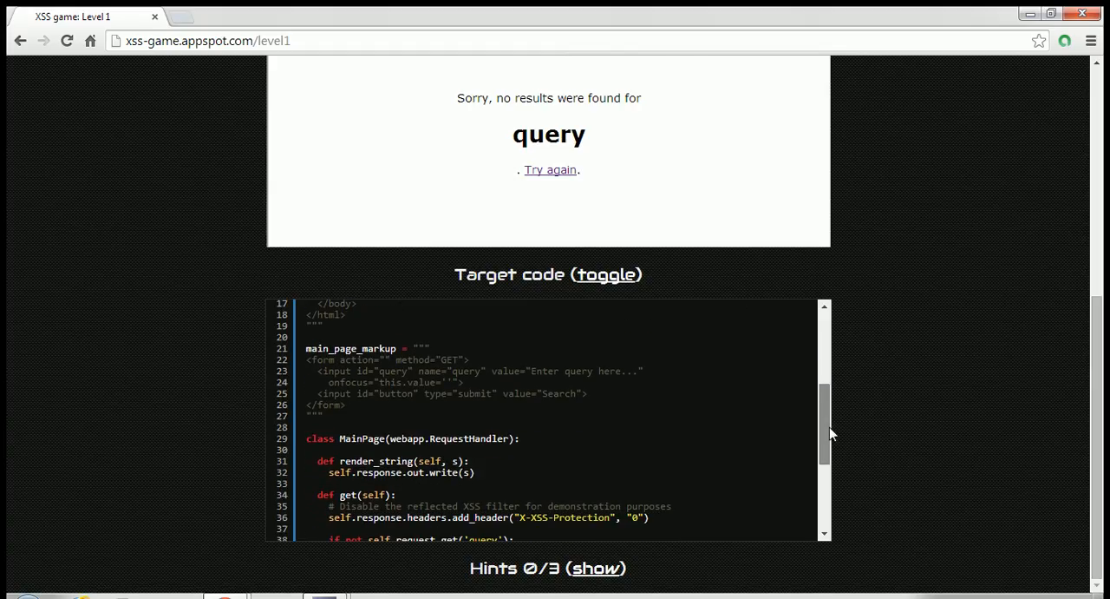
{"action": "scroll", "scroll_direction": "down", "scroll_amount": 3}
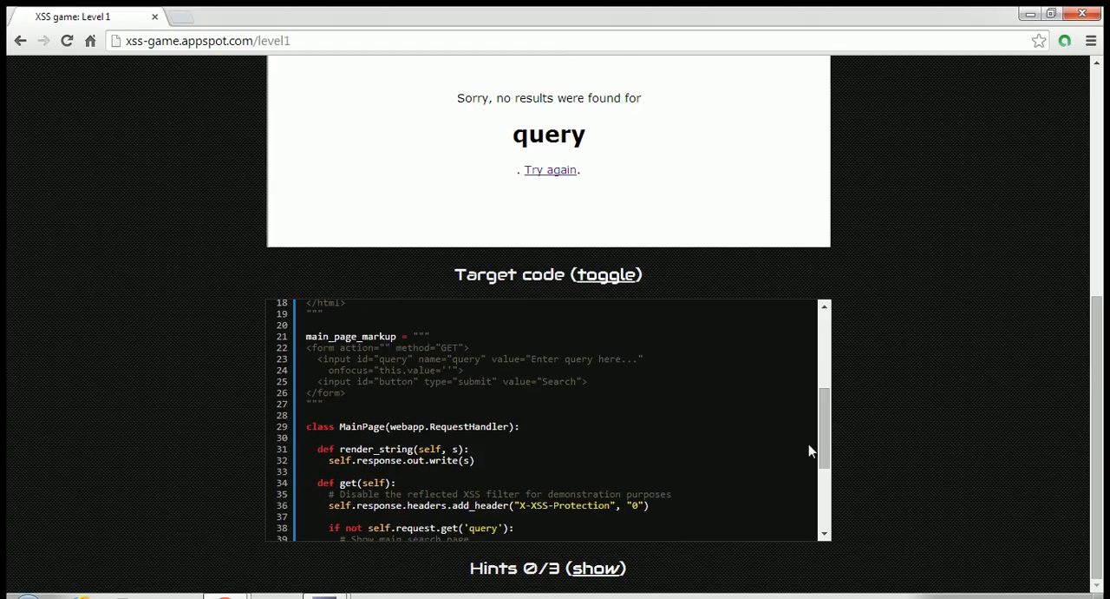
{"action": "scroll", "scroll_direction": "down", "scroll_amount": 3}
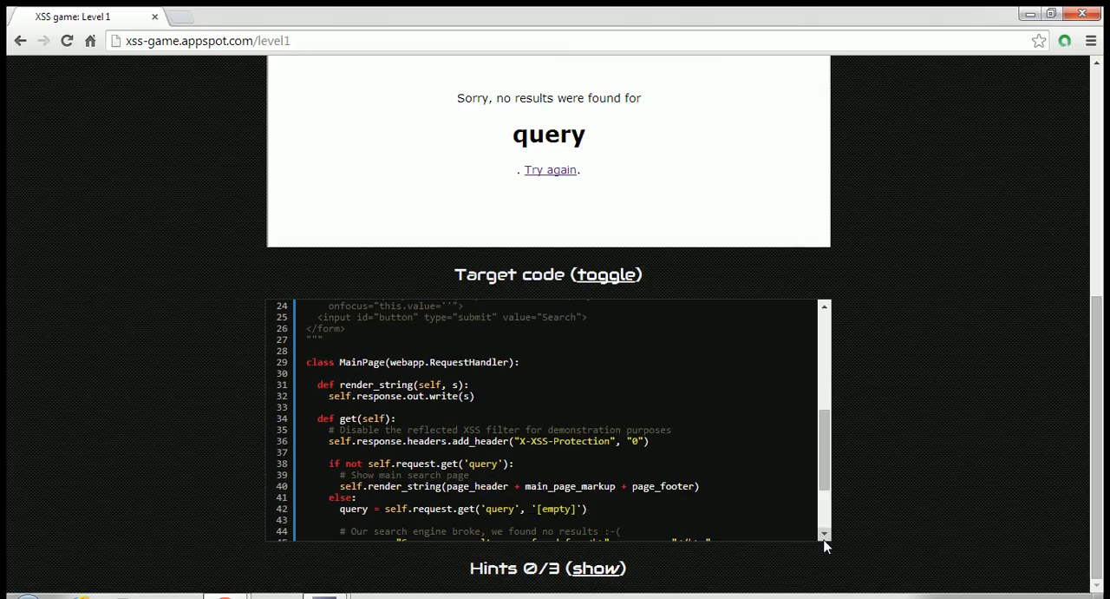
{"action": "scroll", "scroll_direction": "down", "scroll_amount": 3}
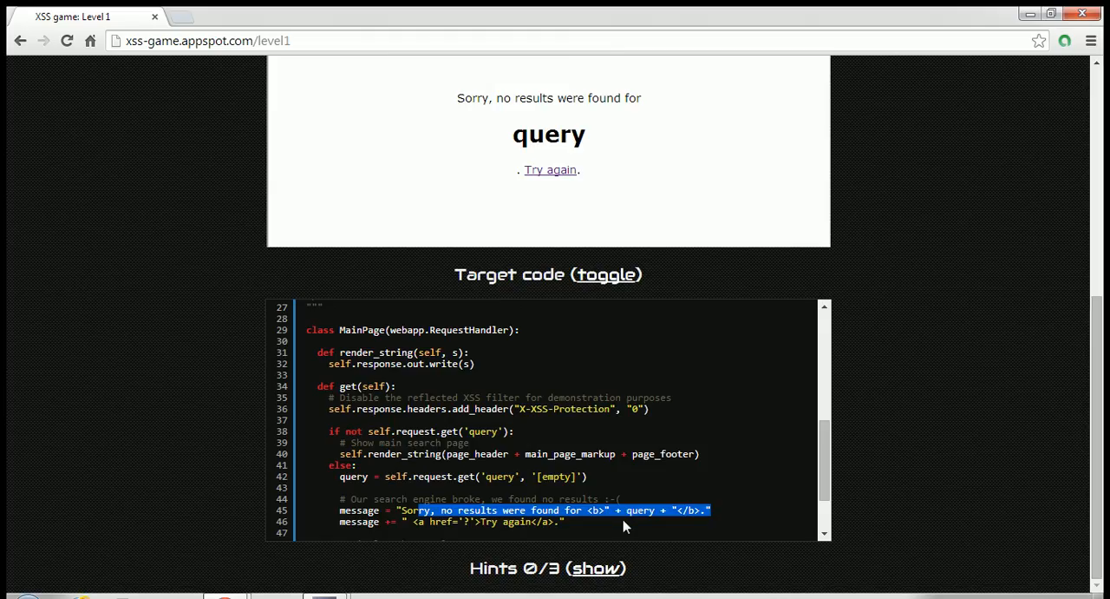
{"action": "mouse_move", "coordinate": [614, 549]}
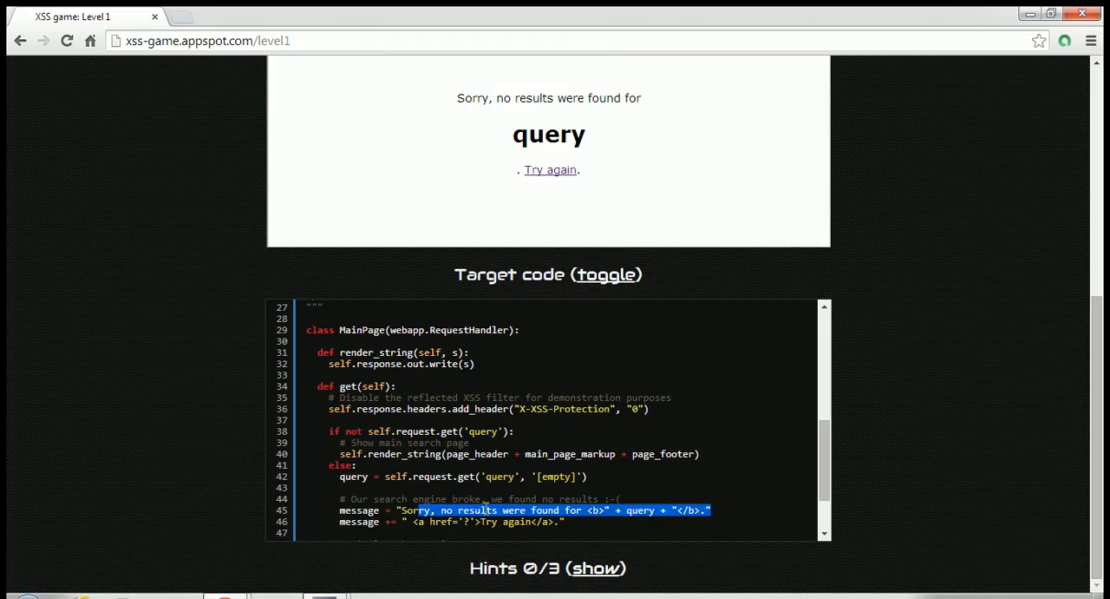
{"action": "mouse_move", "coordinate": [622, 527]}
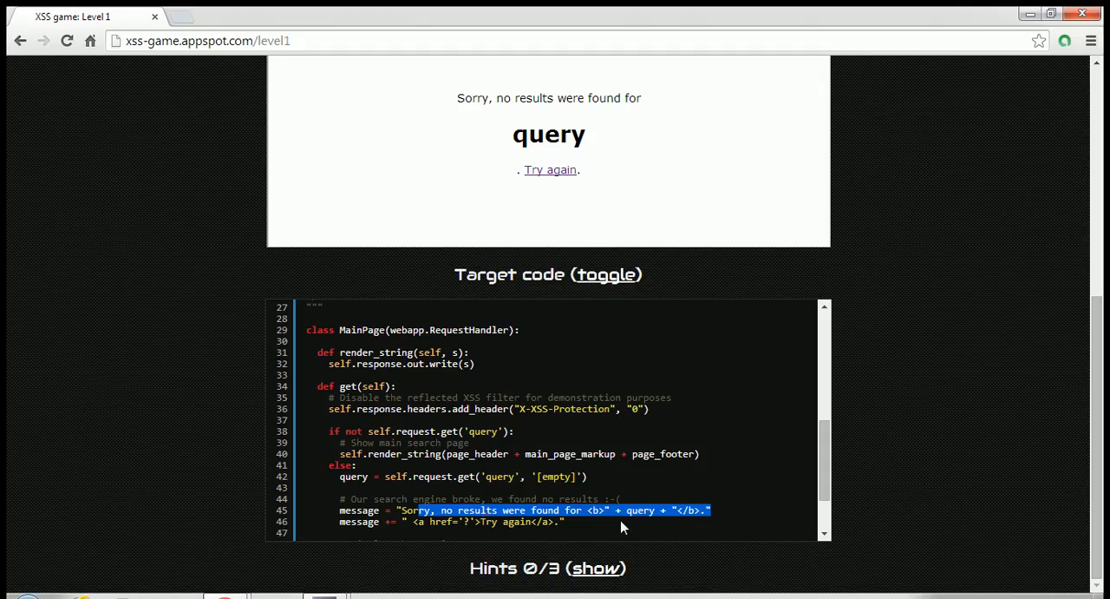
{"action": "mouse_move", "coordinate": [918, 485]}
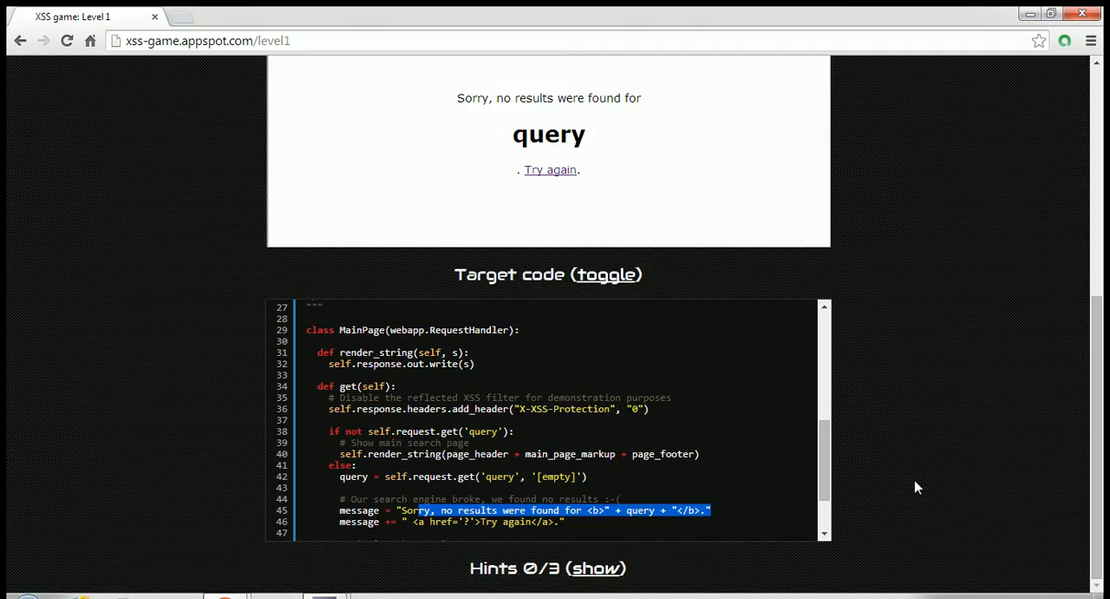
{"action": "scroll", "scroll_direction": "up", "scroll_amount": 3}
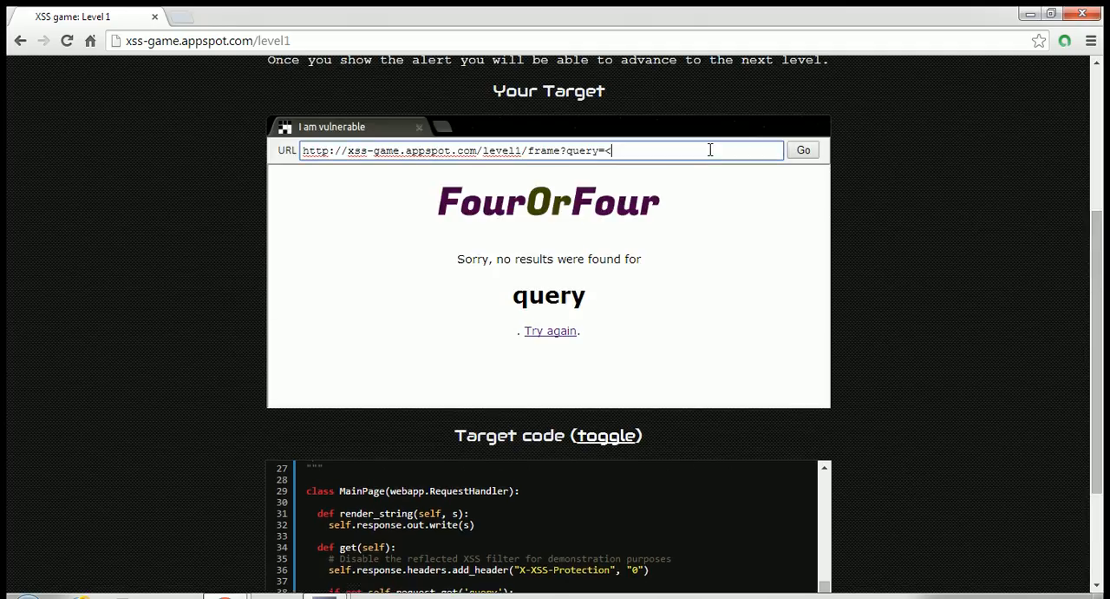
Step: Complete the query payload <script> alert('just killed it!!!') </script> in the frame's URL
{"action": "type", "text": "script> alert("}
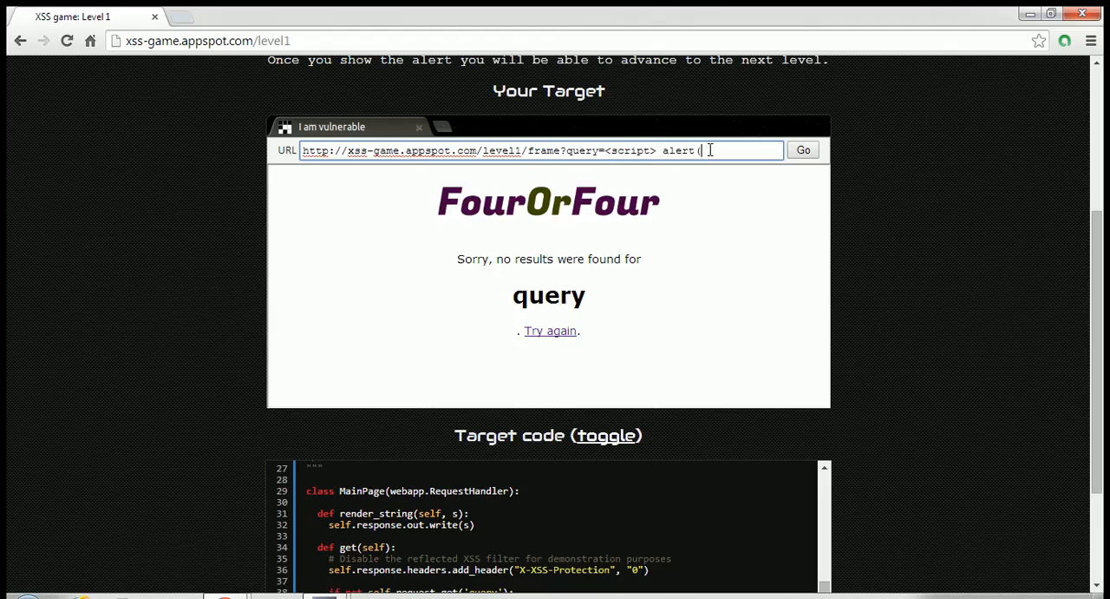
{"action": "type", "text": "'')"}
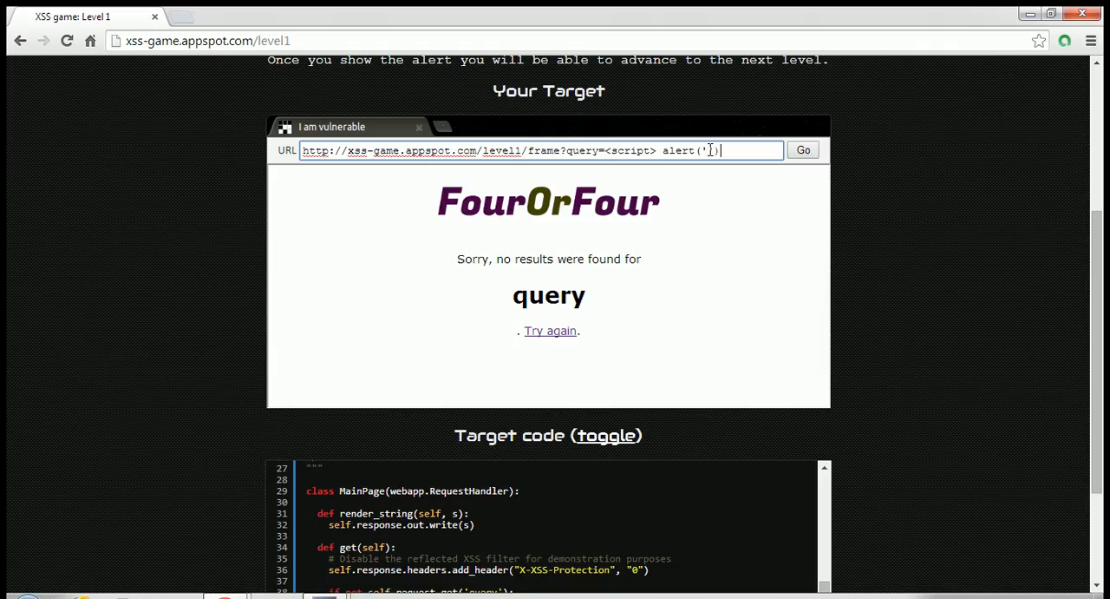
{"action": "type", "text": "<"}
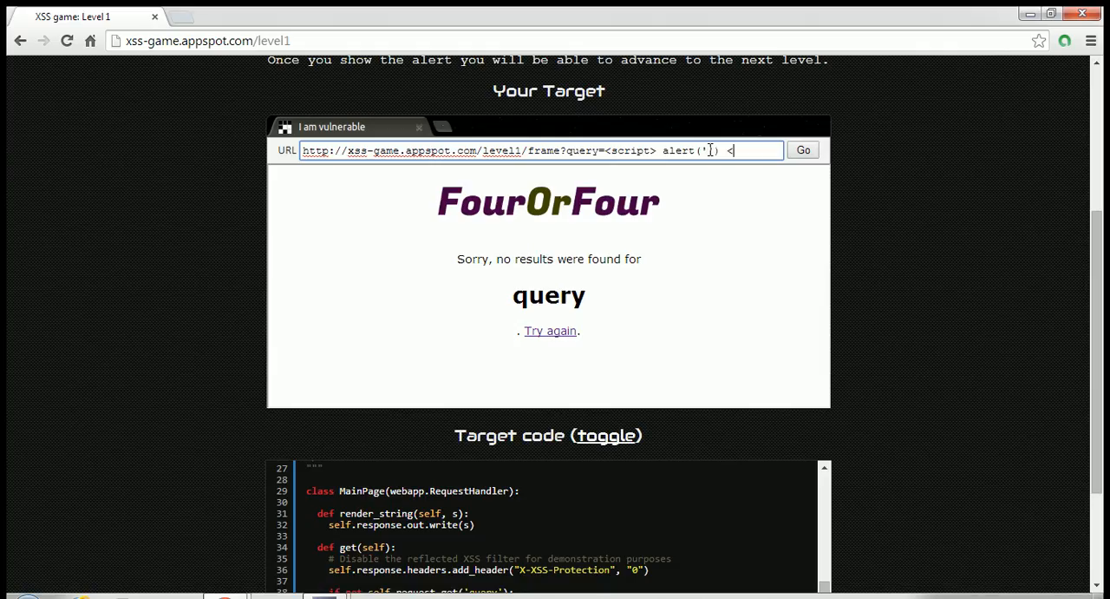
{"action": "type", "text": "/script>"}
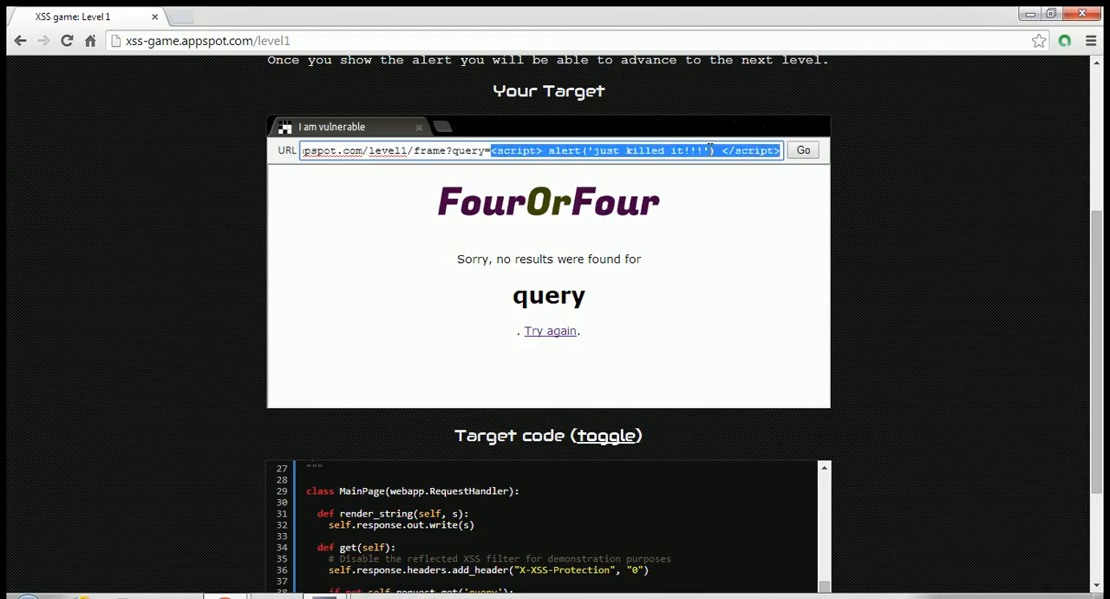
{"action": "mouse_move", "coordinate": [824, 139]}
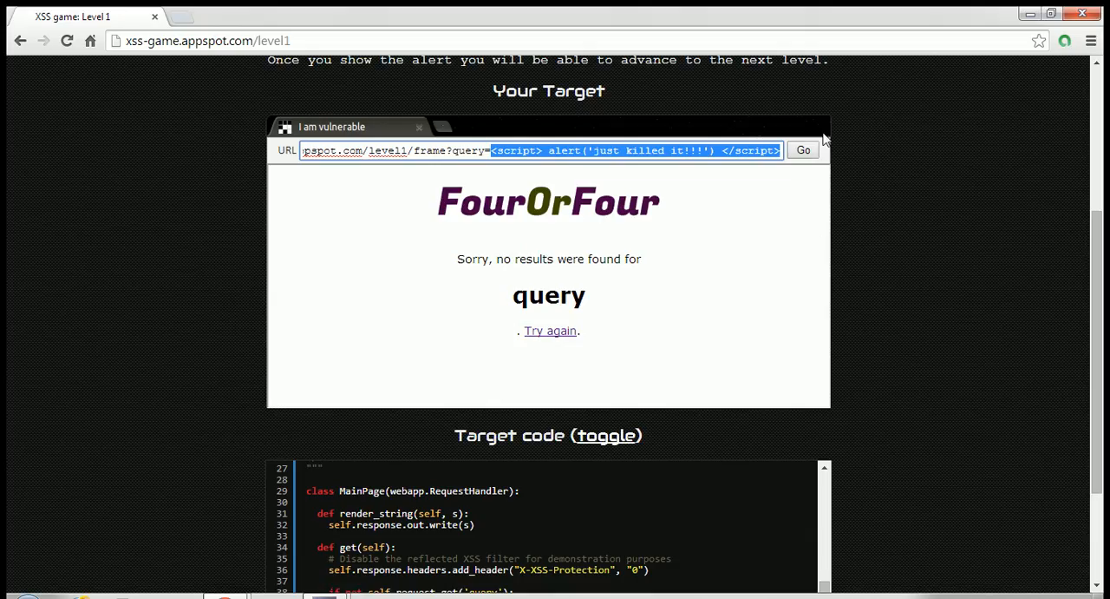
Step: Load the frame URL so the injected script fires the congratulations alert, and acknowledge it
{"action": "left_click", "coordinate": [802, 149]}
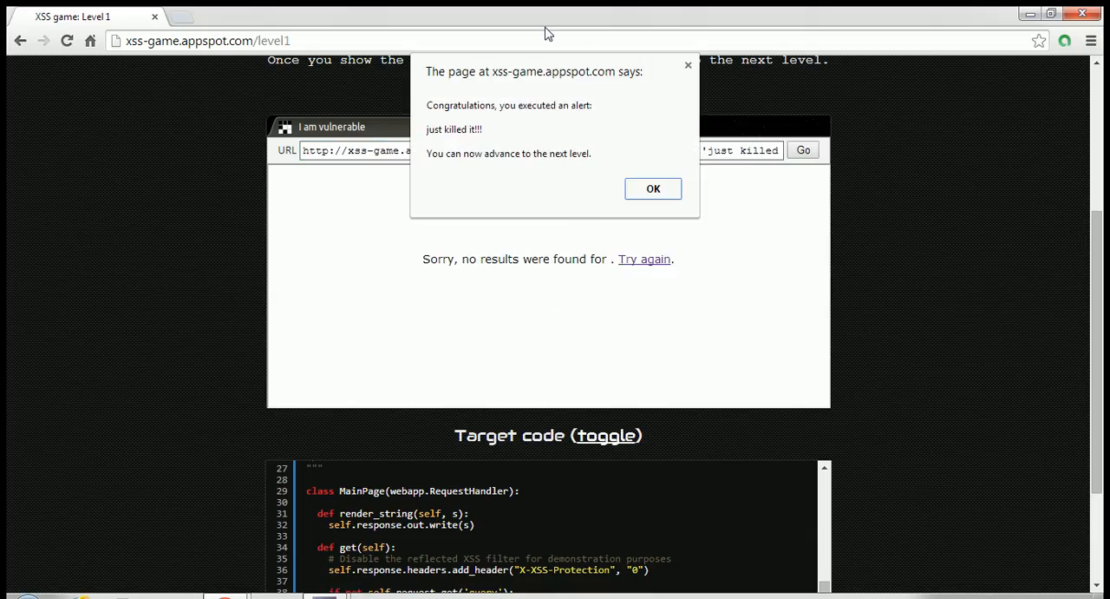
{"action": "mouse_move", "coordinate": [524, 85]}
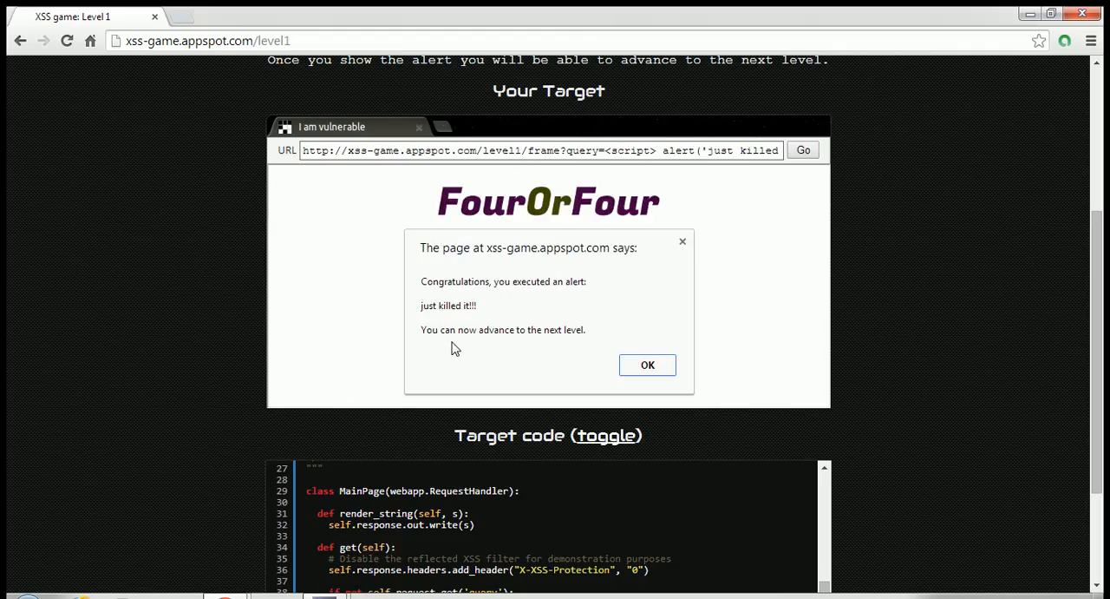
{"action": "left_click", "coordinate": [647, 364]}
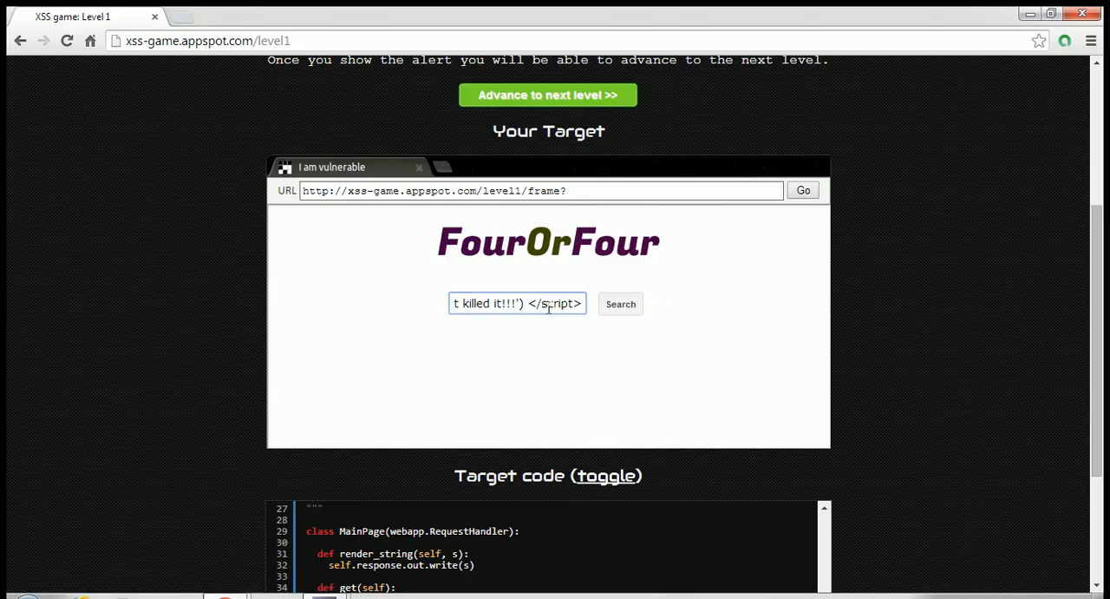
Step: Submit the script again through the search form and acknowledge the second congratulations alert
{"action": "left_click", "coordinate": [621, 304]}
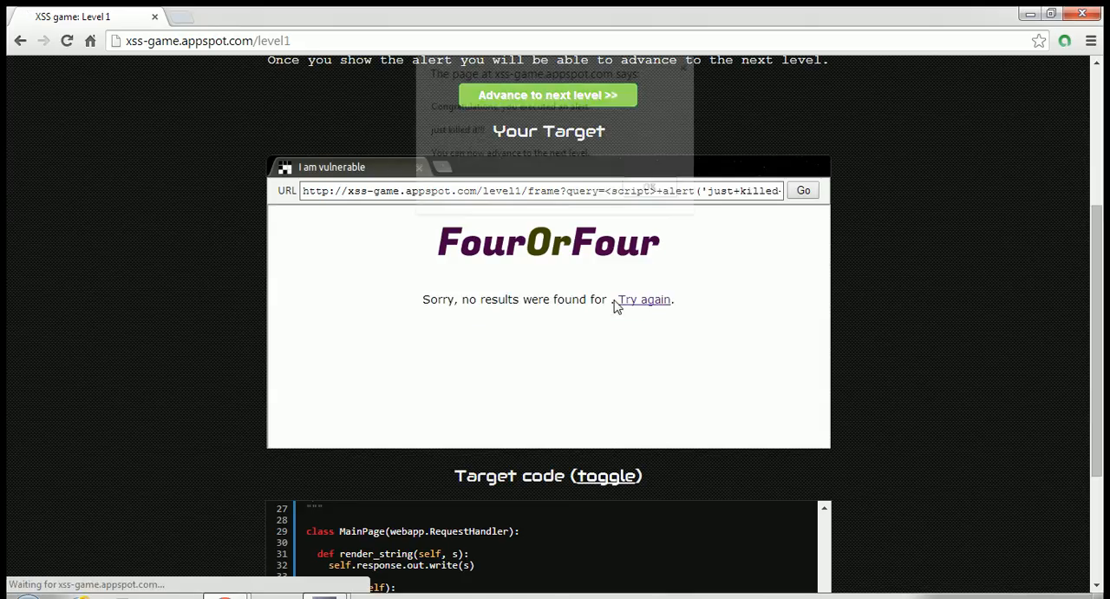
{"action": "left_click", "coordinate": [802, 191]}
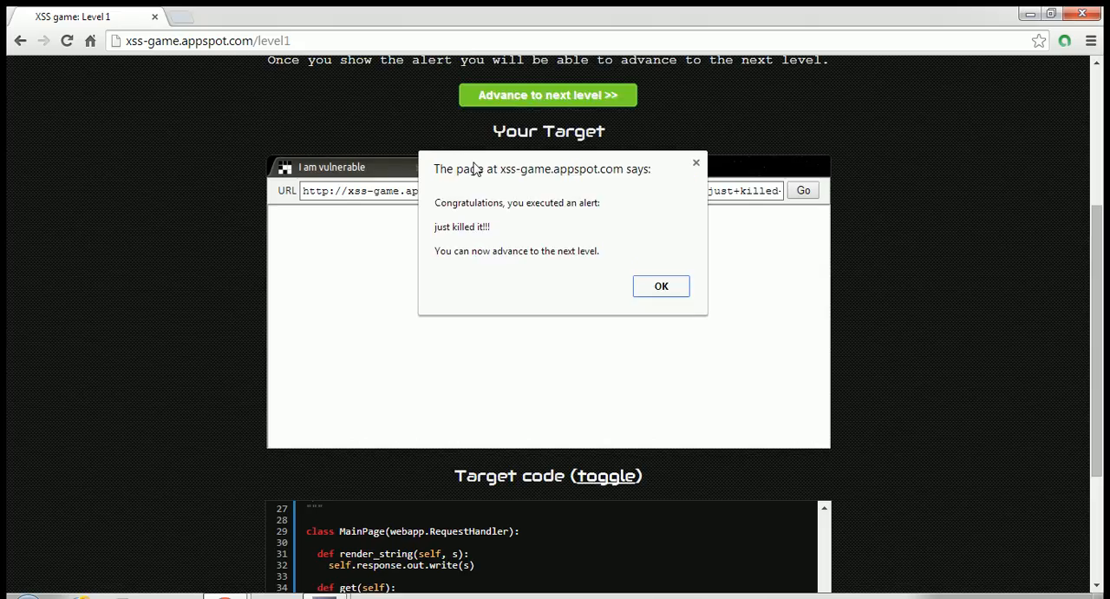
{"action": "mouse_move", "coordinate": [590, 292]}
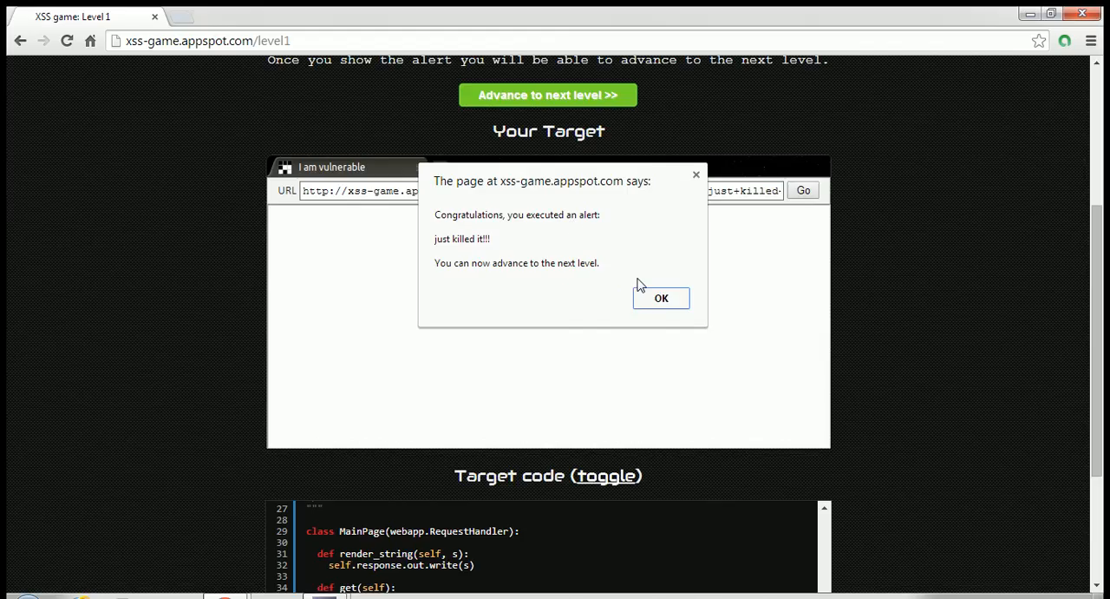
{"action": "left_click", "coordinate": [661, 299]}
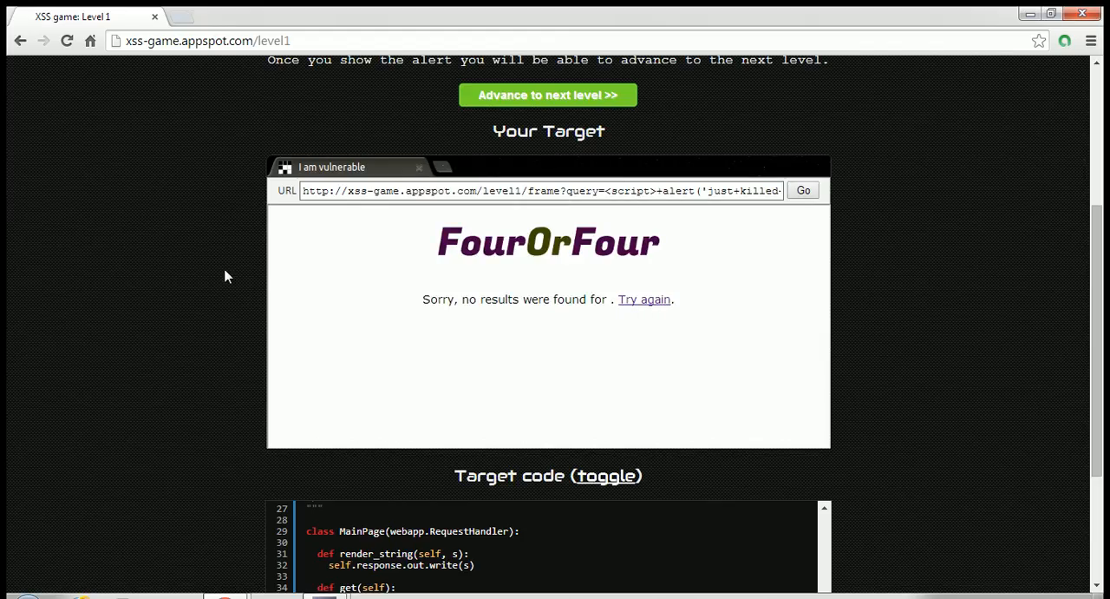
Step: Reveal hints 1 and 2 below the target code, then return to the top of the page
{"action": "scroll", "scroll_direction": "down", "scroll_amount": 3}
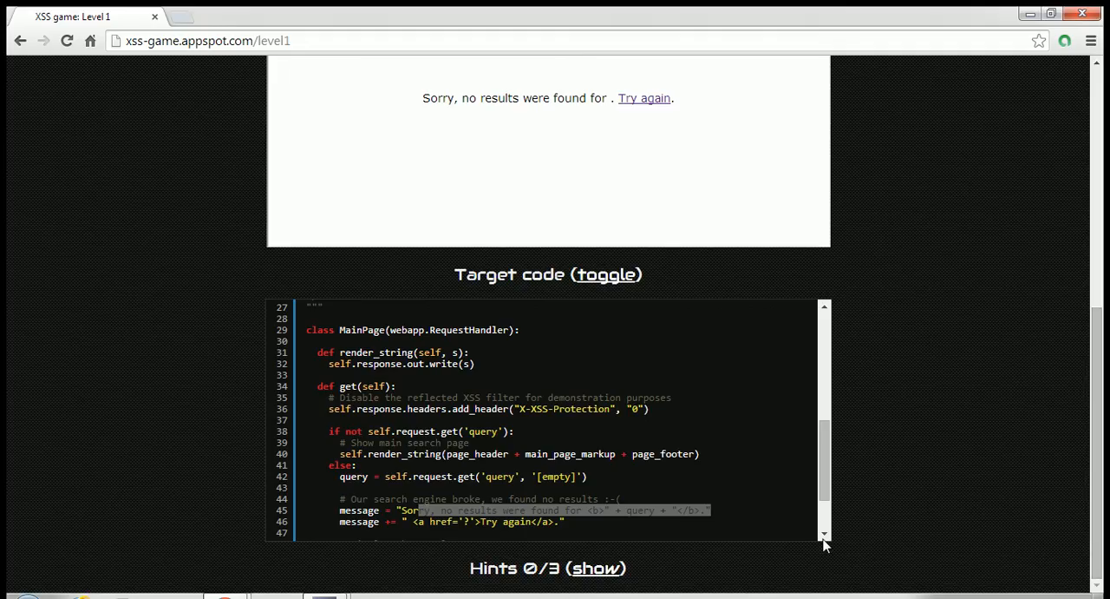
{"action": "scroll", "scroll_direction": "down", "scroll_amount": 3}
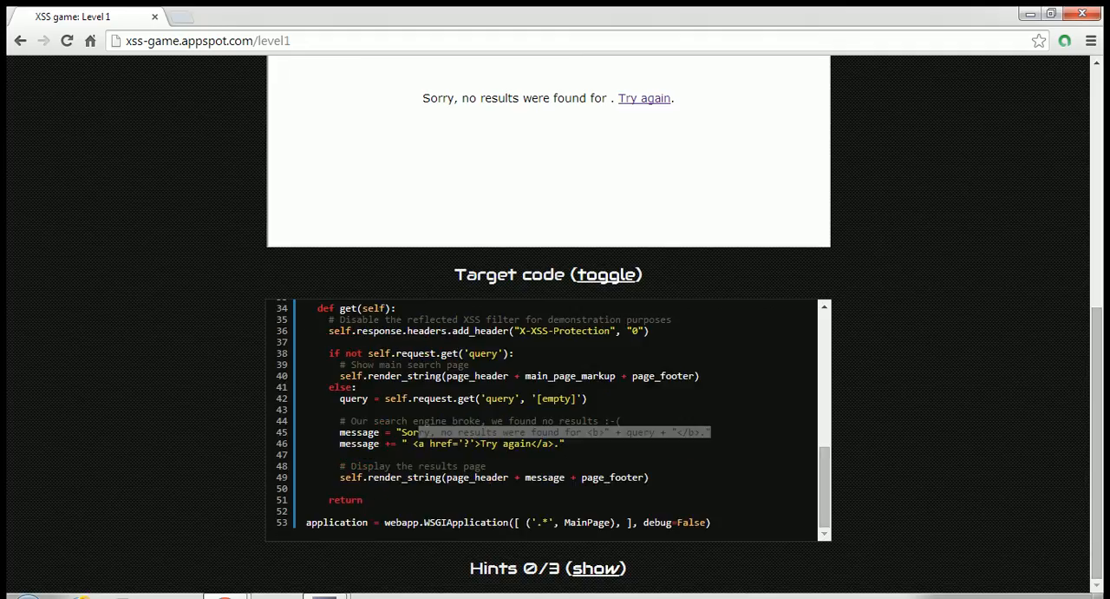
{"action": "left_click", "coordinate": [597, 568]}
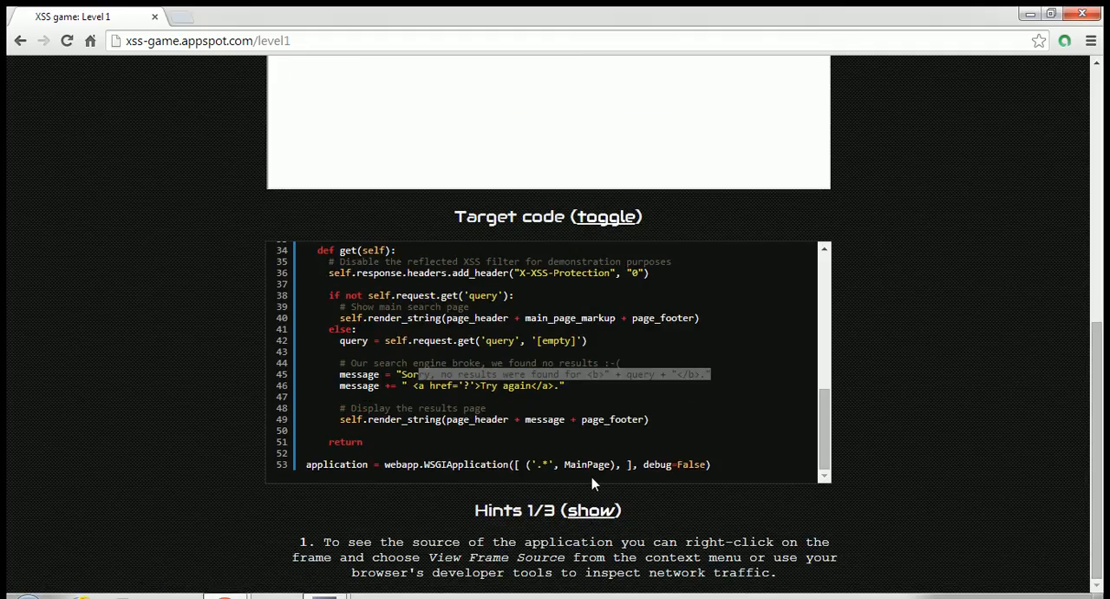
{"action": "left_click", "coordinate": [594, 510]}
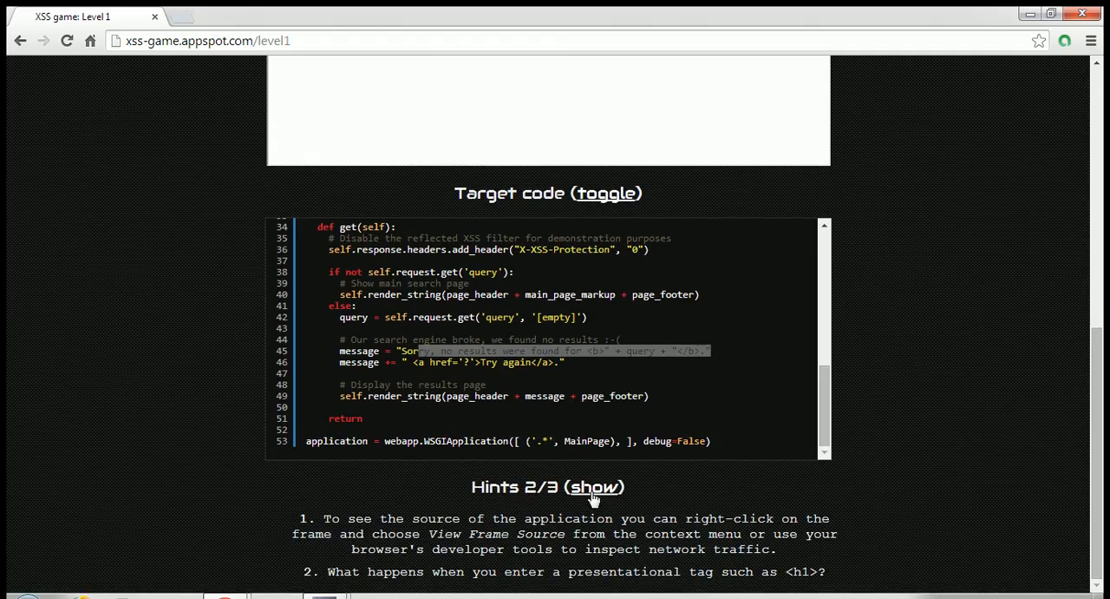
{"action": "scroll", "scroll_direction": "up", "scroll_amount": 3}
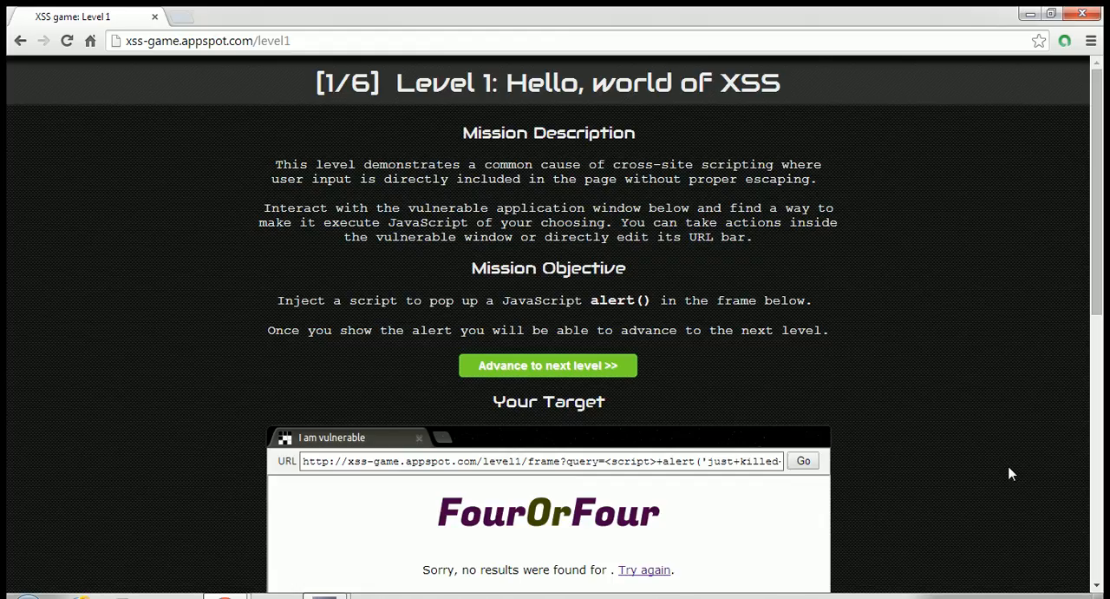
{"action": "mouse_move", "coordinate": [326, 597]}
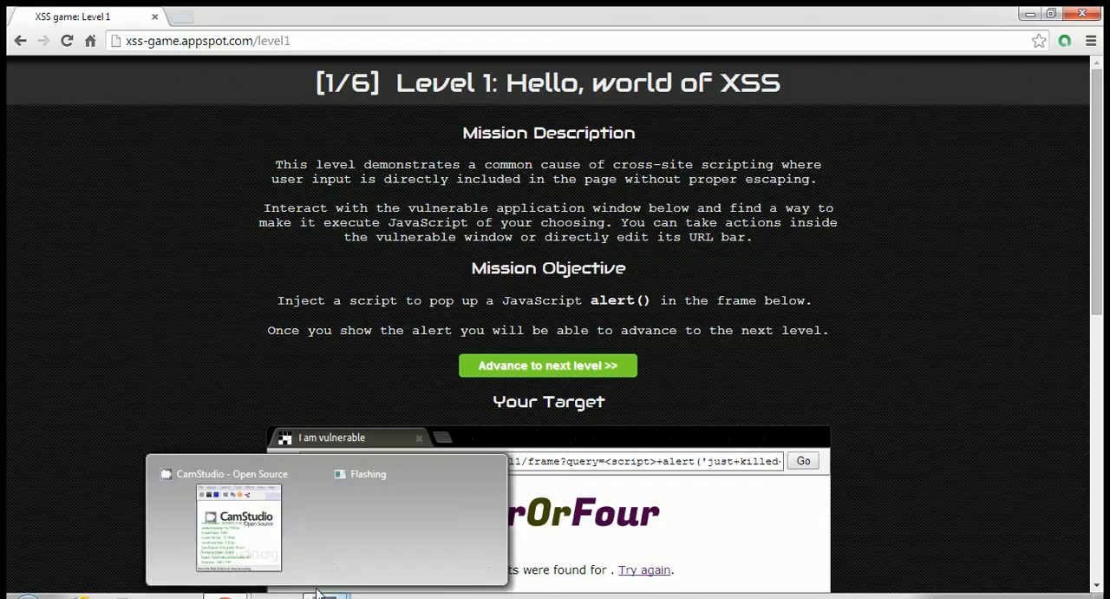